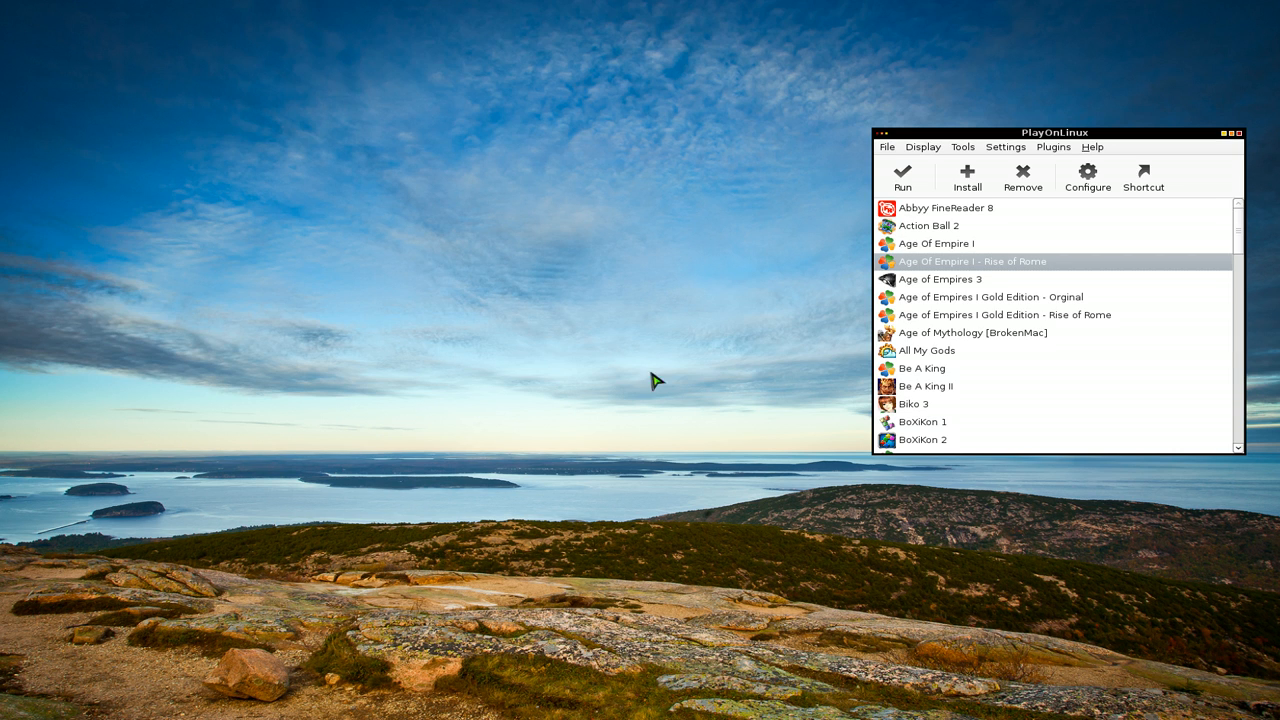
mouse_move(670, 368)
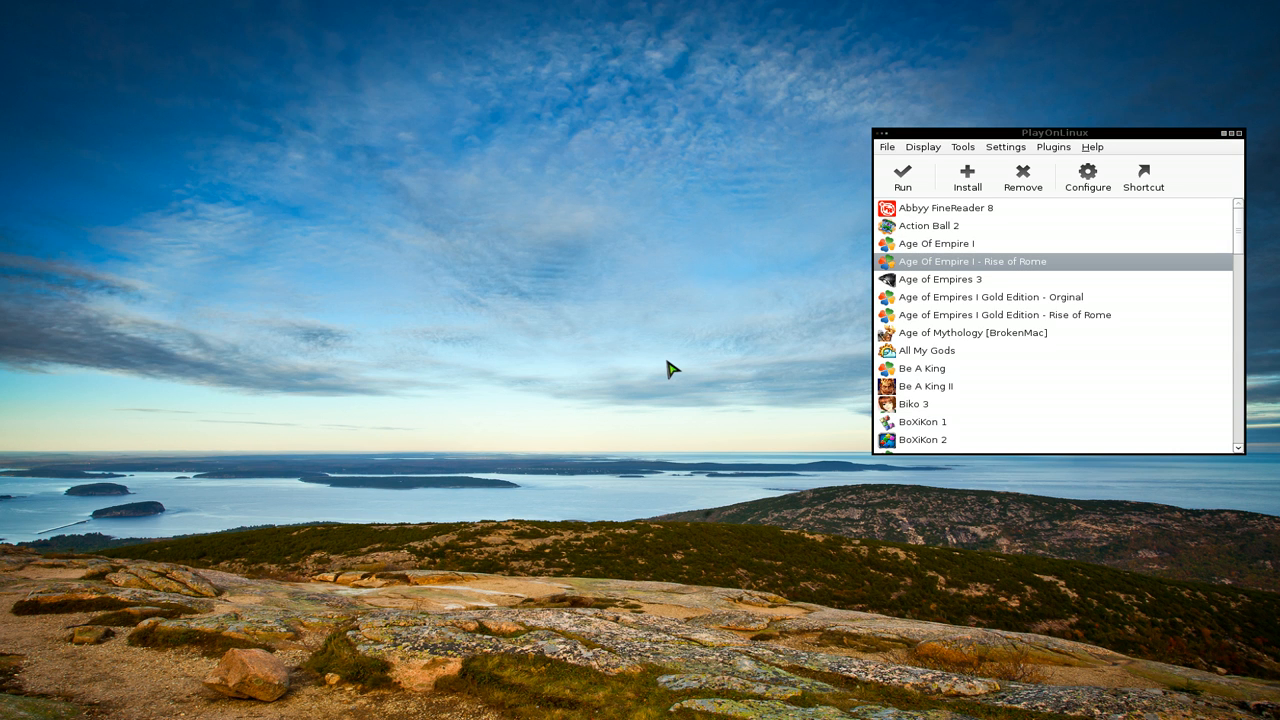
mouse_move(694, 326)
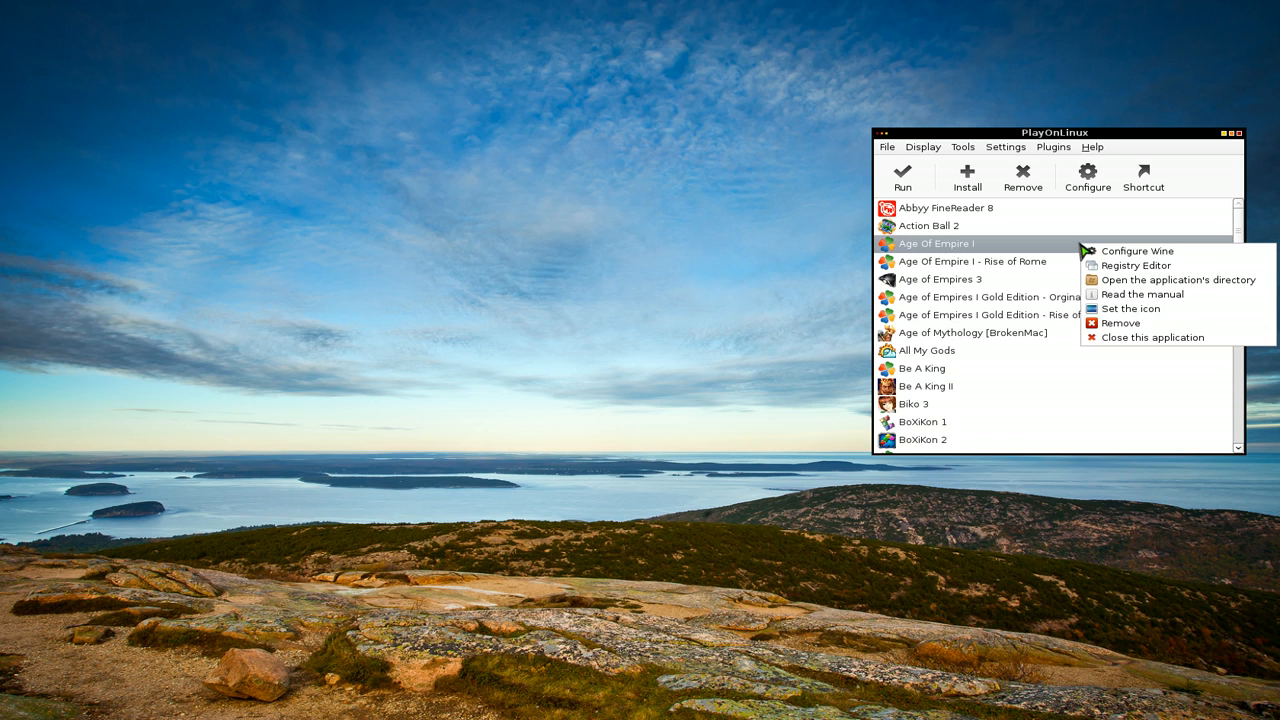
mouse_move(1116, 300)
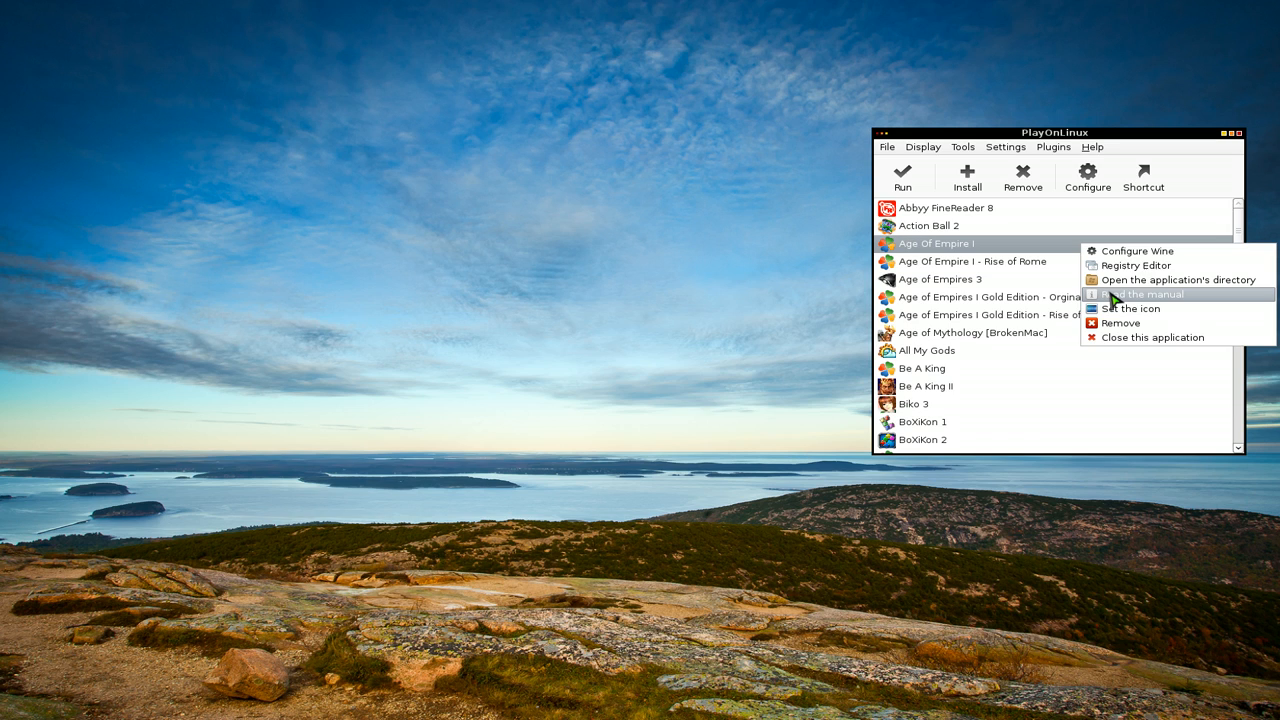
- Try 'Read the manual' for Age Of Empire I, dismiss the no-manual message, then select Rise of Rome and reach the manuals folder
click(1144, 294)
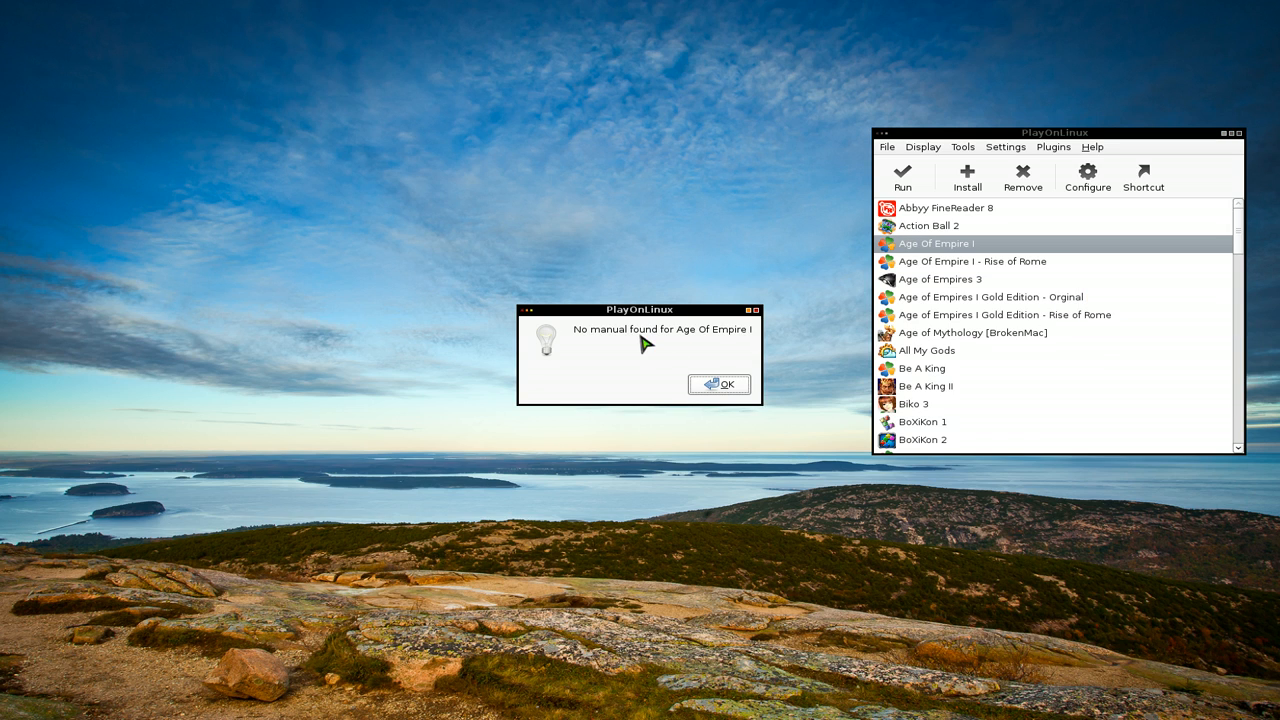
mouse_move(680, 364)
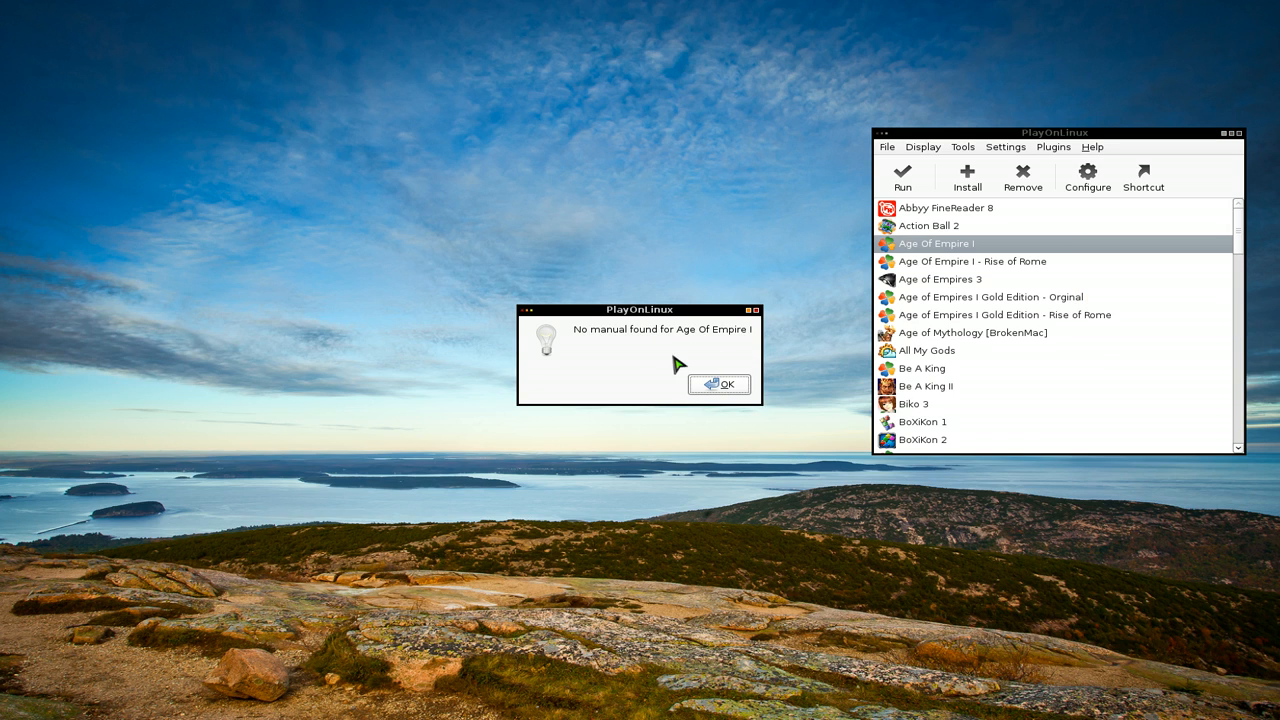
click(720, 384)
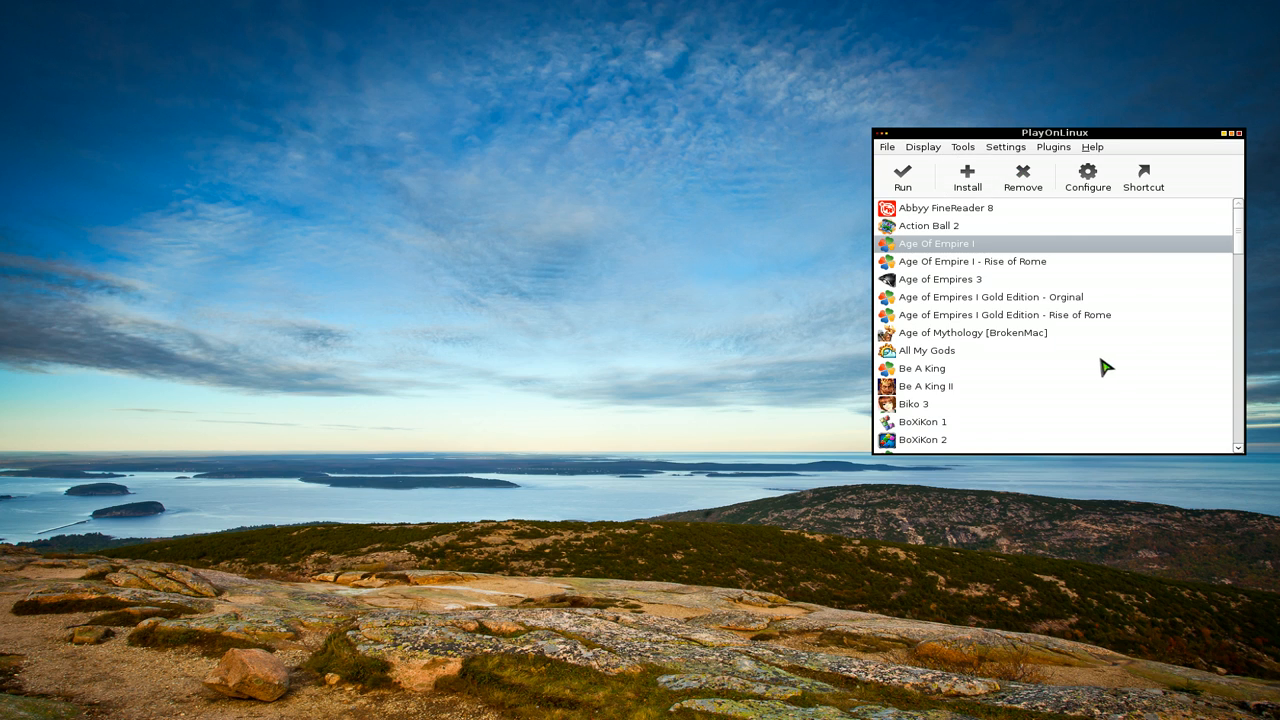
mouse_move(1104, 336)
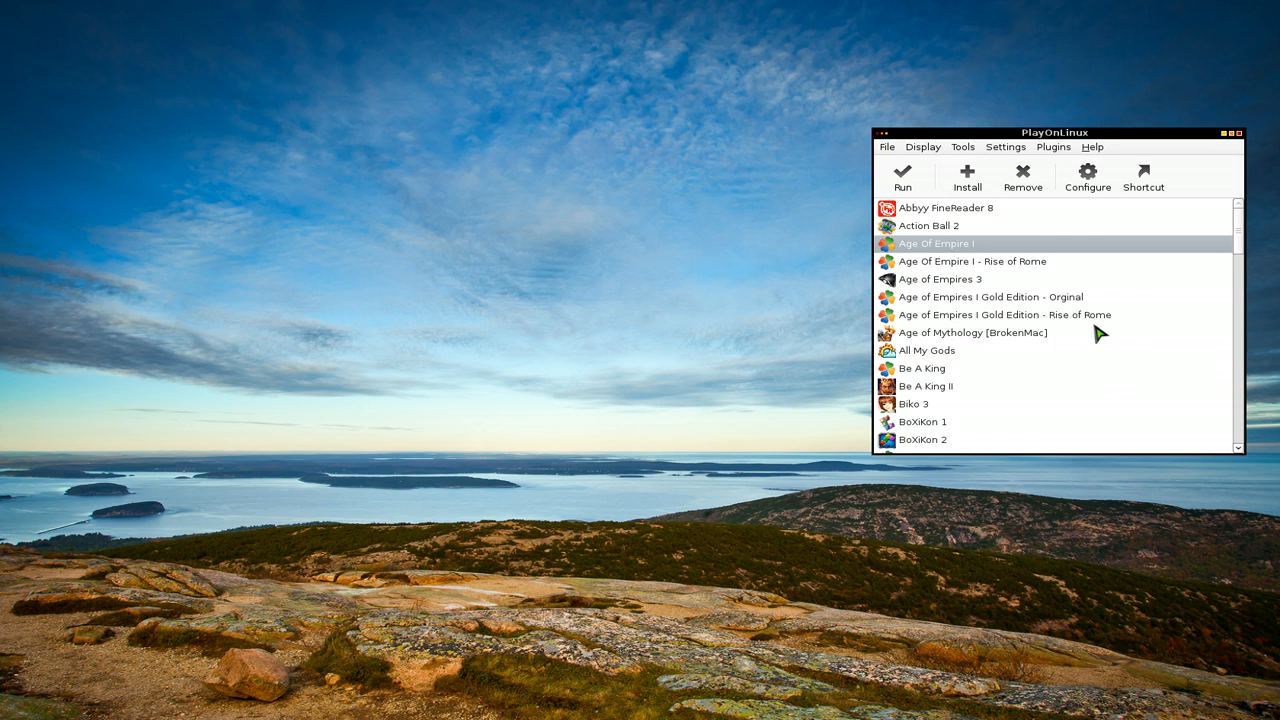
mouse_move(1100, 284)
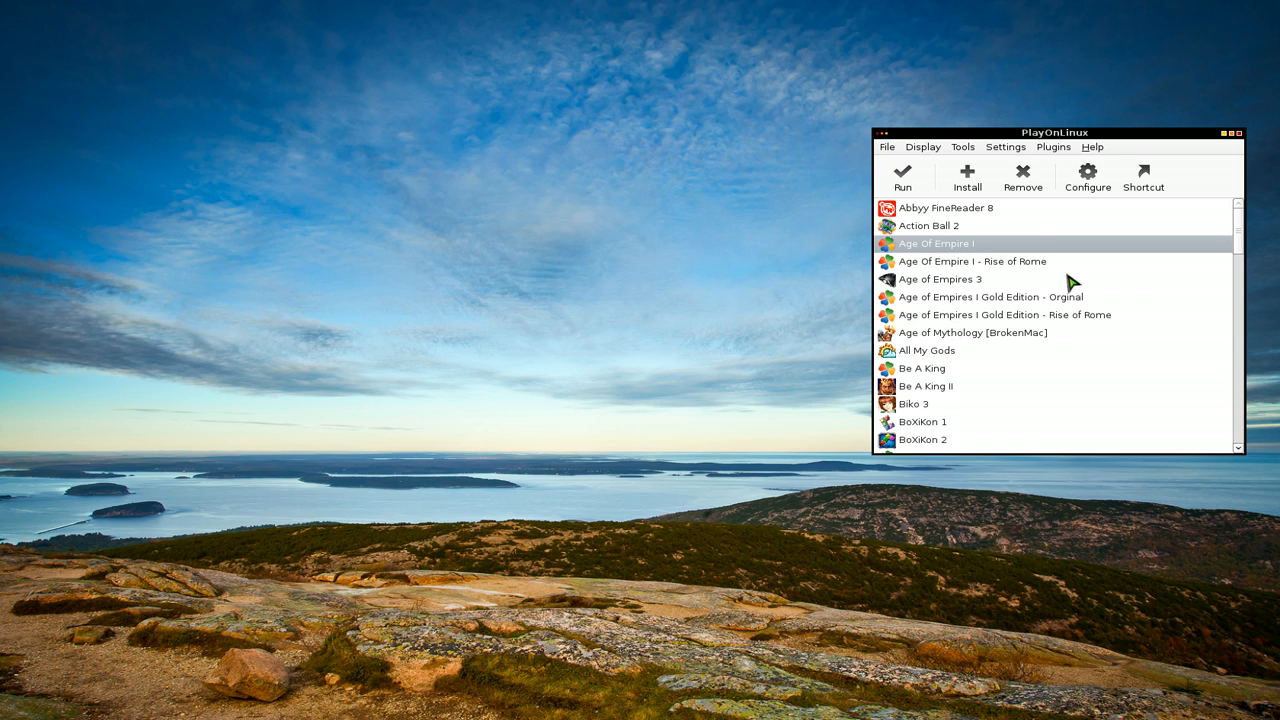
mouse_move(1028, 304)
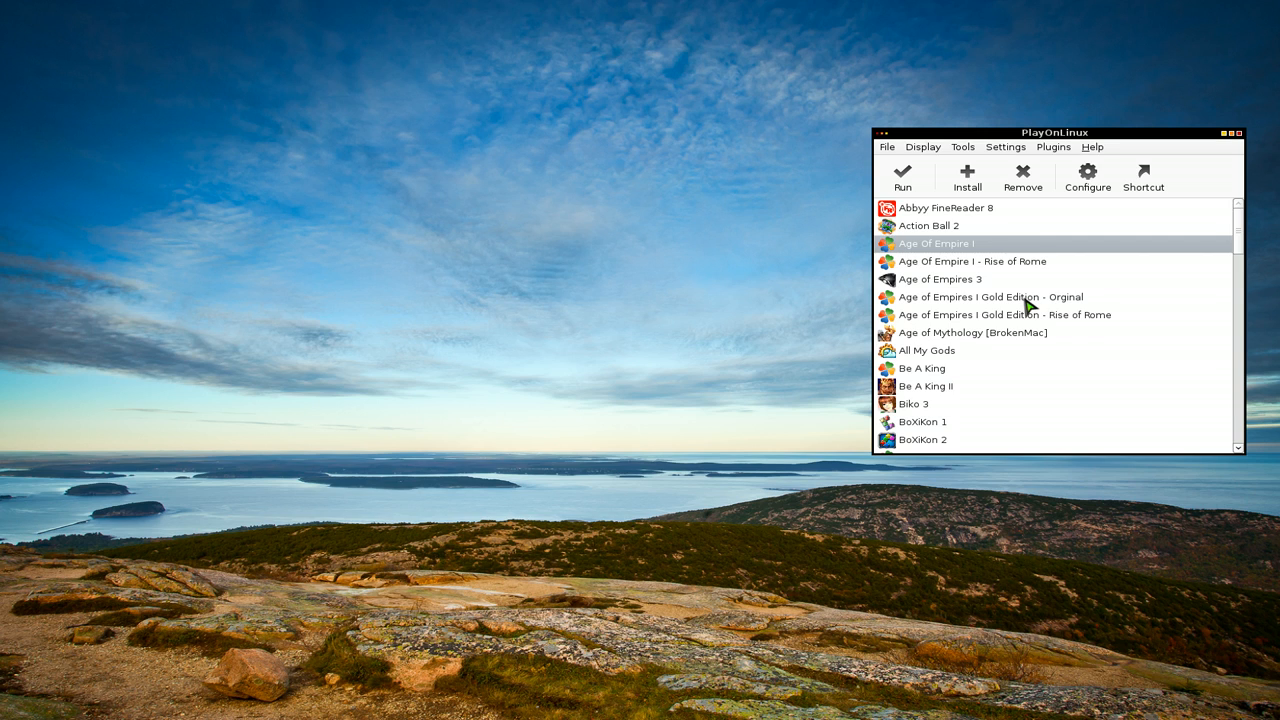
mouse_move(740, 318)
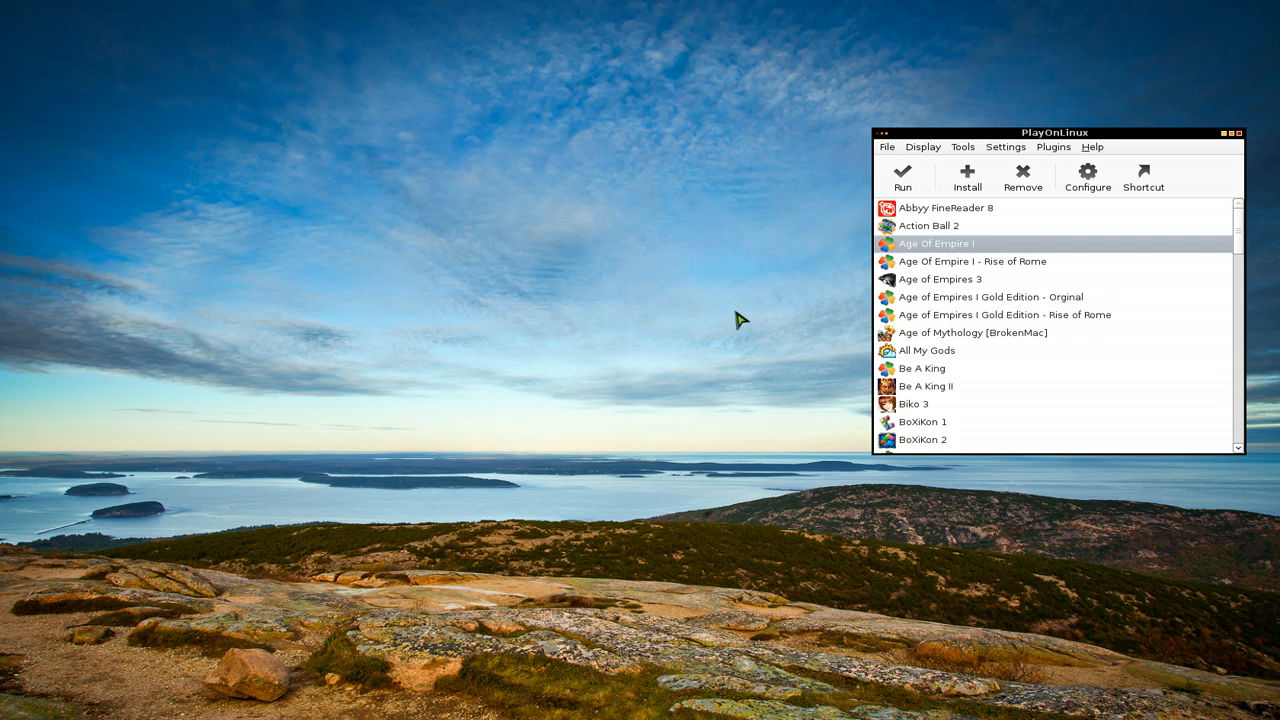
mouse_move(4, 486)
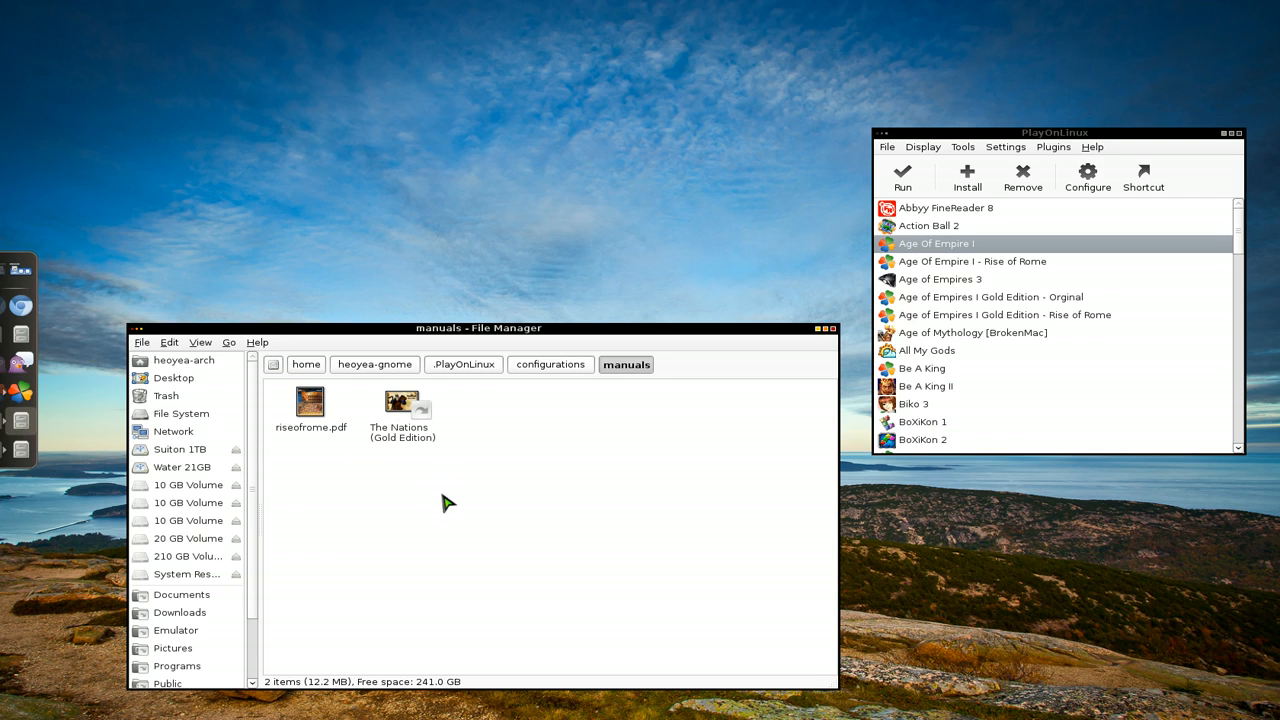
mouse_move(496, 398)
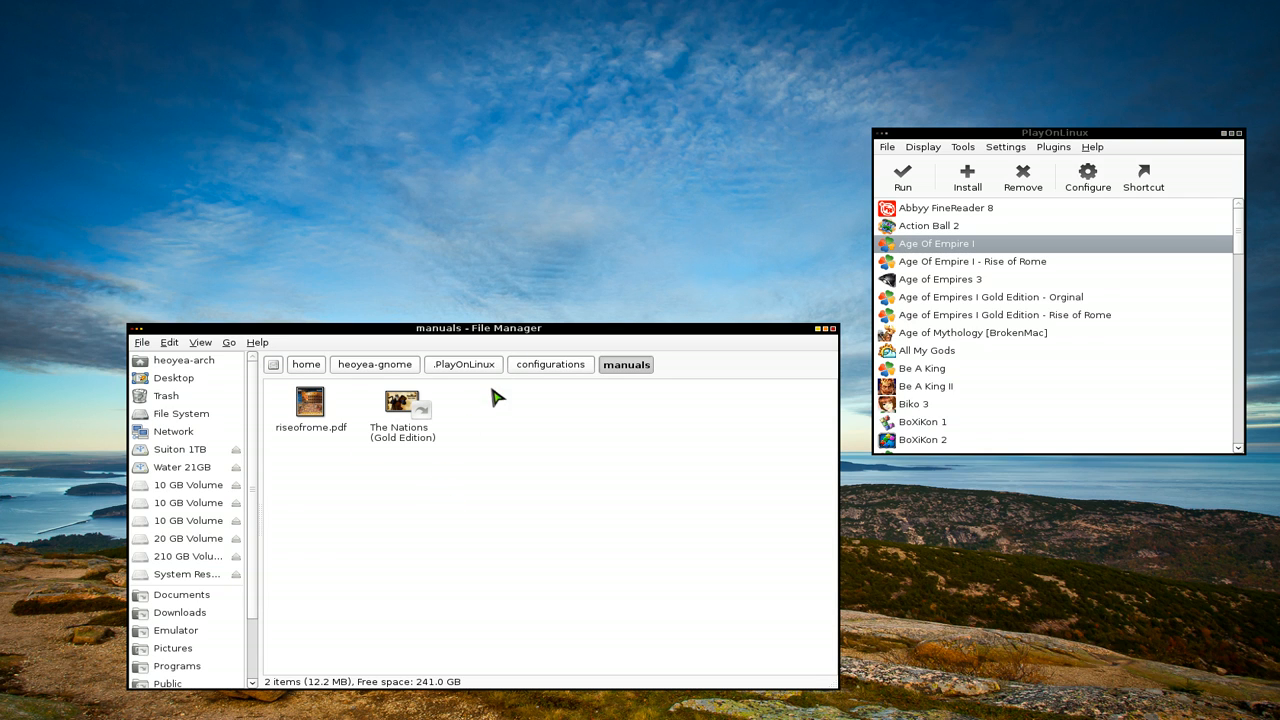
mouse_move(520, 386)
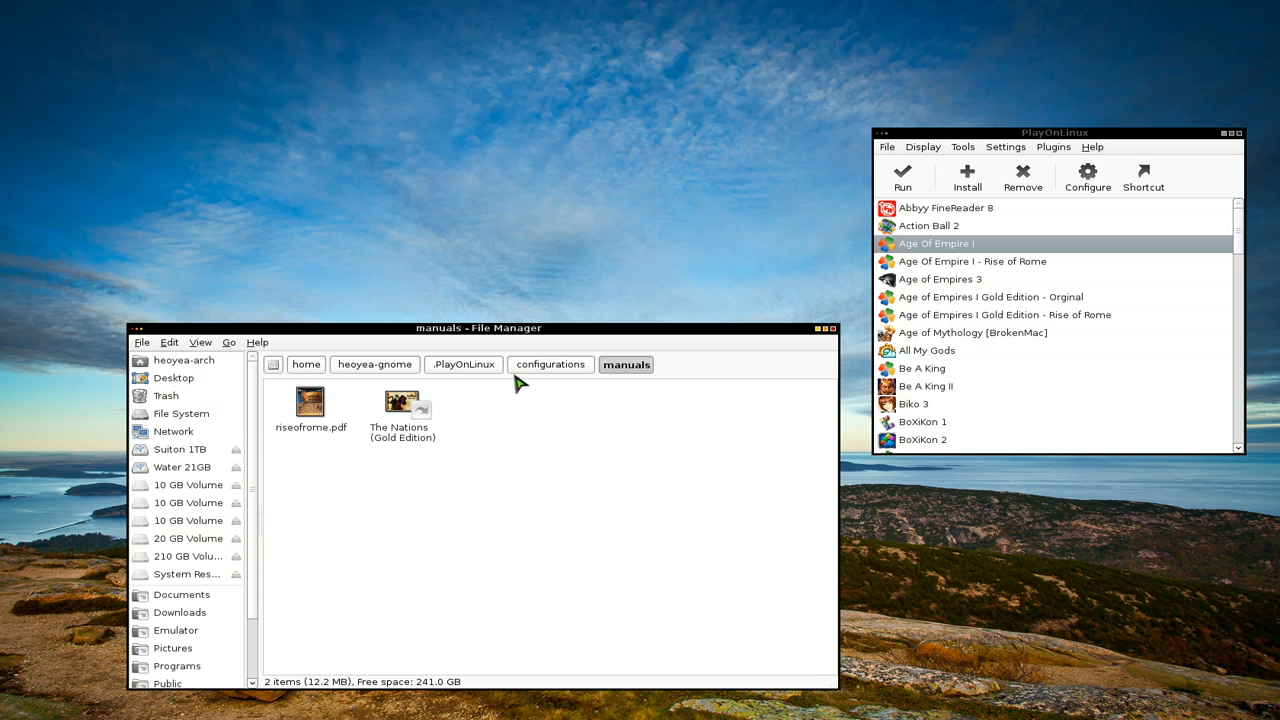
mouse_move(392, 486)
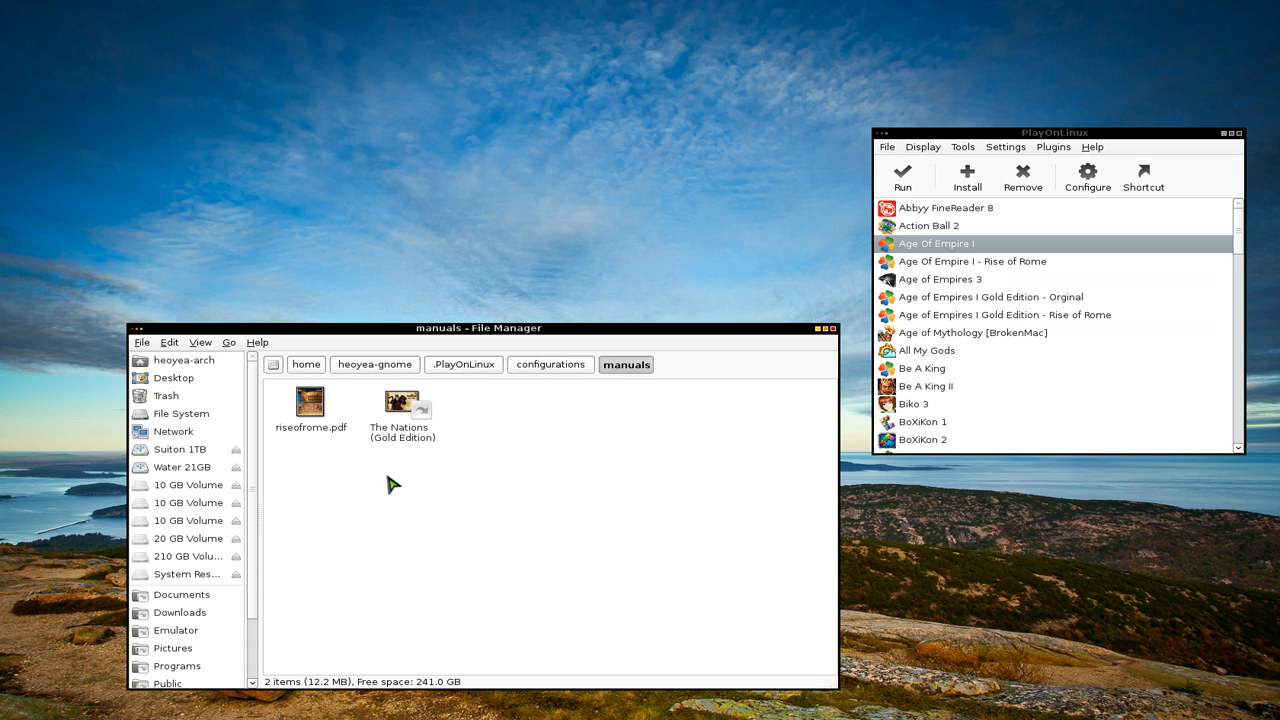
mouse_move(364, 482)
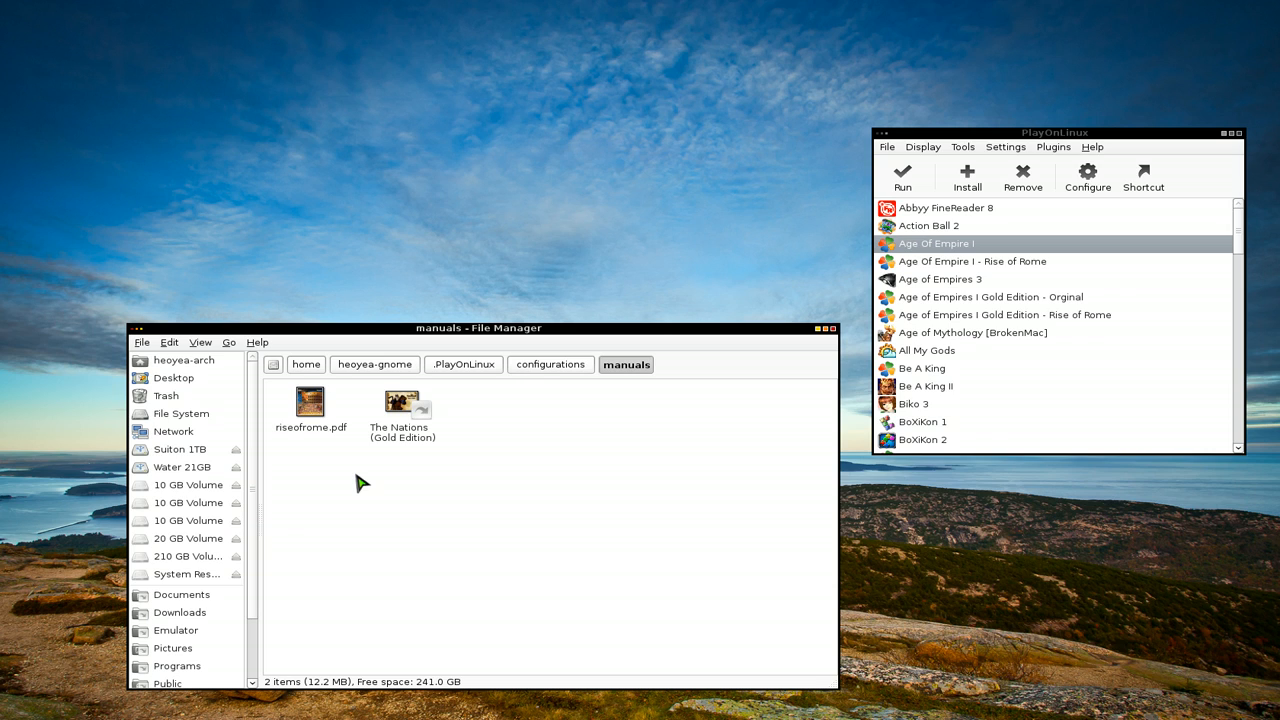
mouse_move(480, 496)
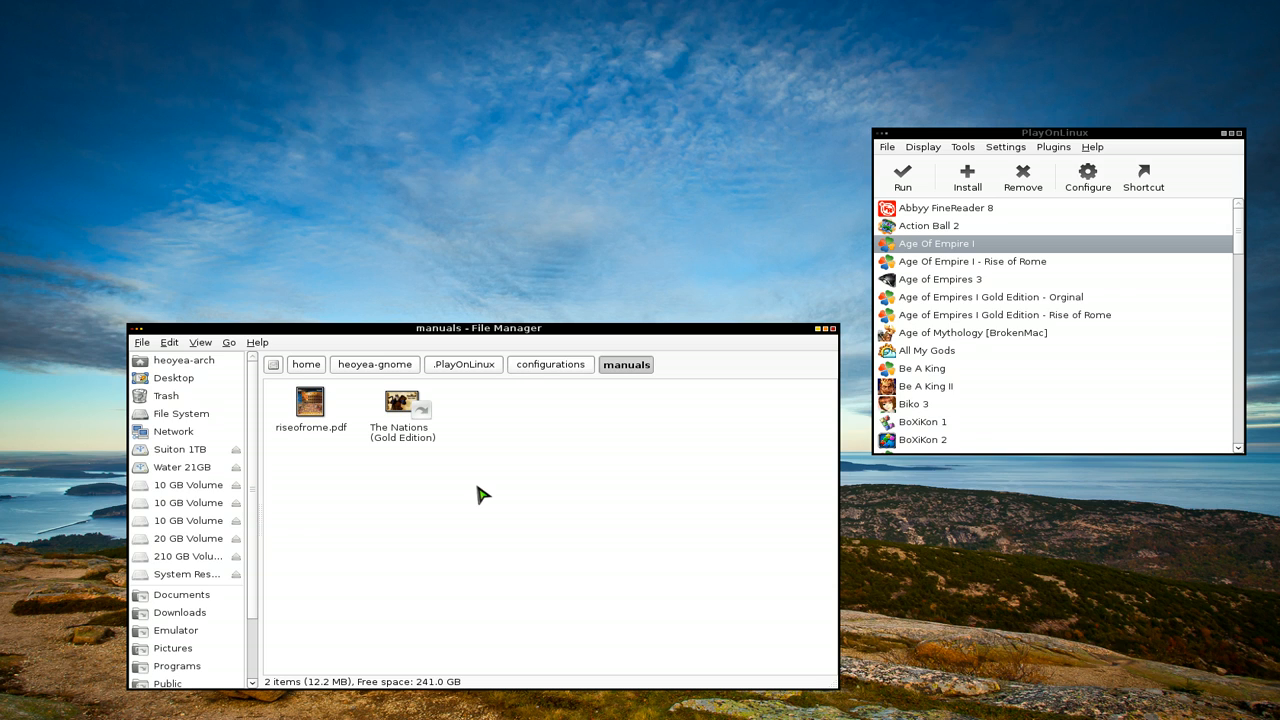
mouse_move(320, 438)
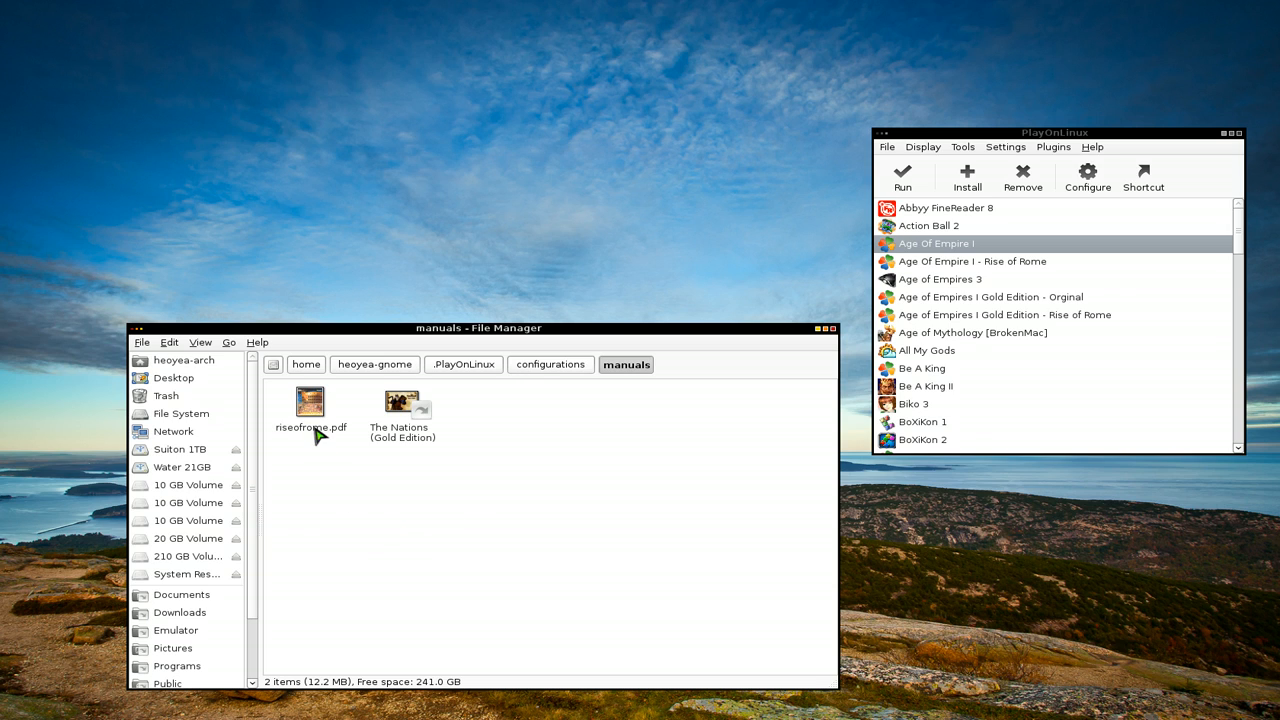
mouse_move(476, 528)
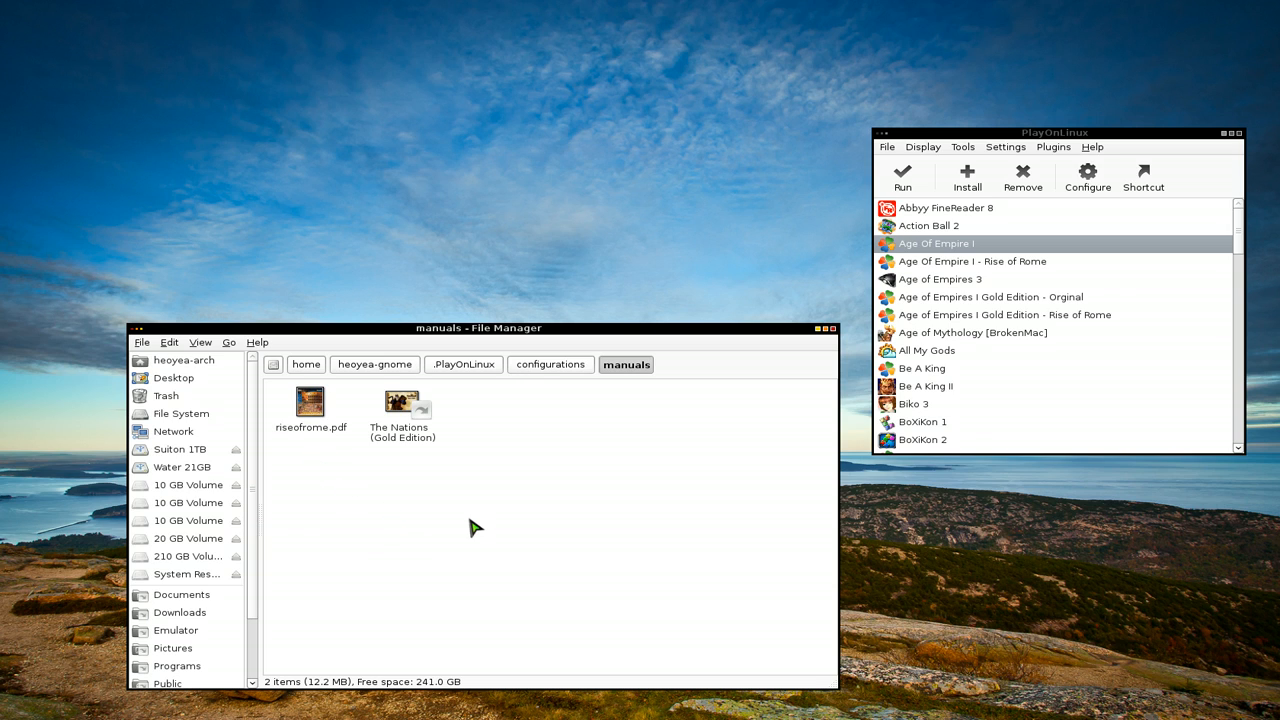
mouse_move(856, 404)
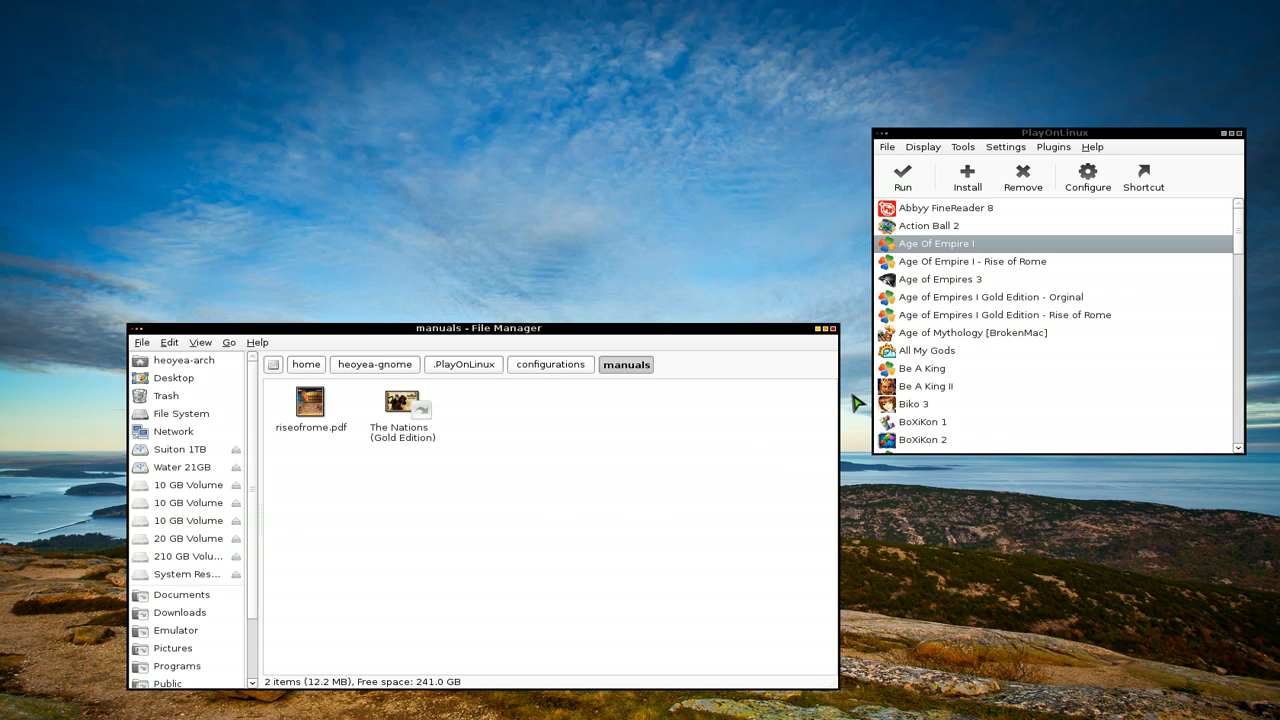
mouse_move(1072, 338)
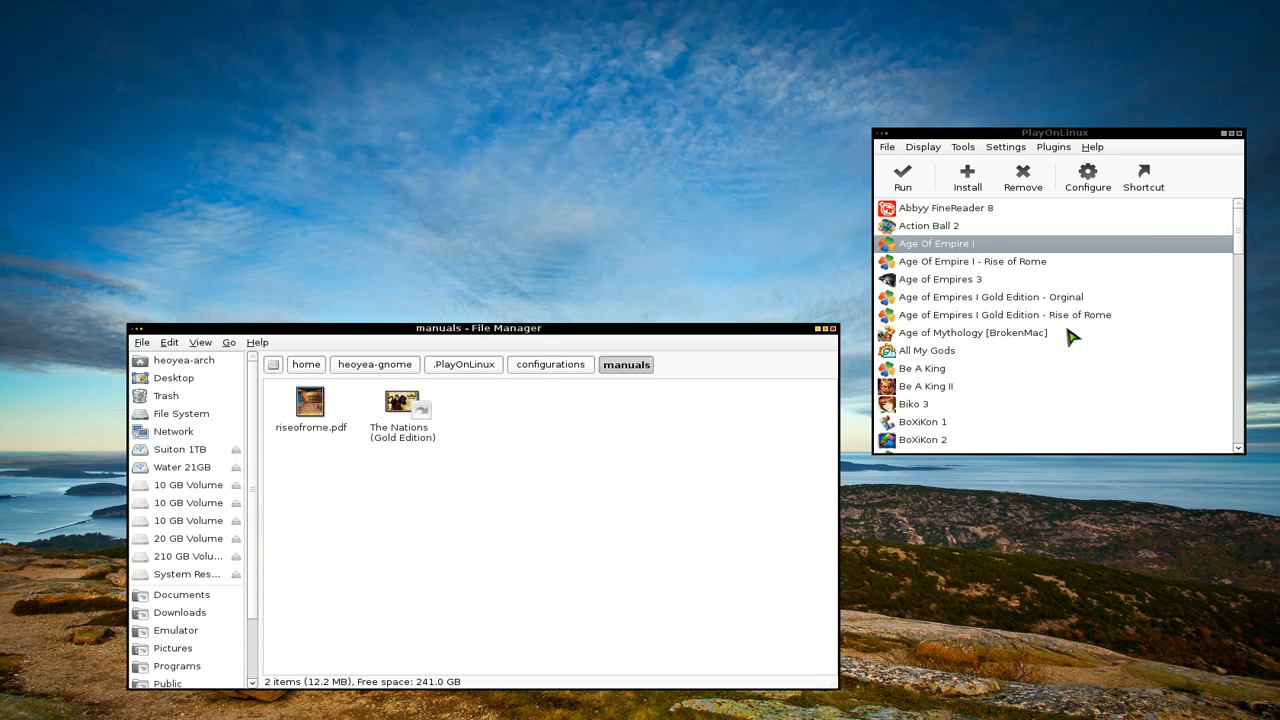
click(972, 260)
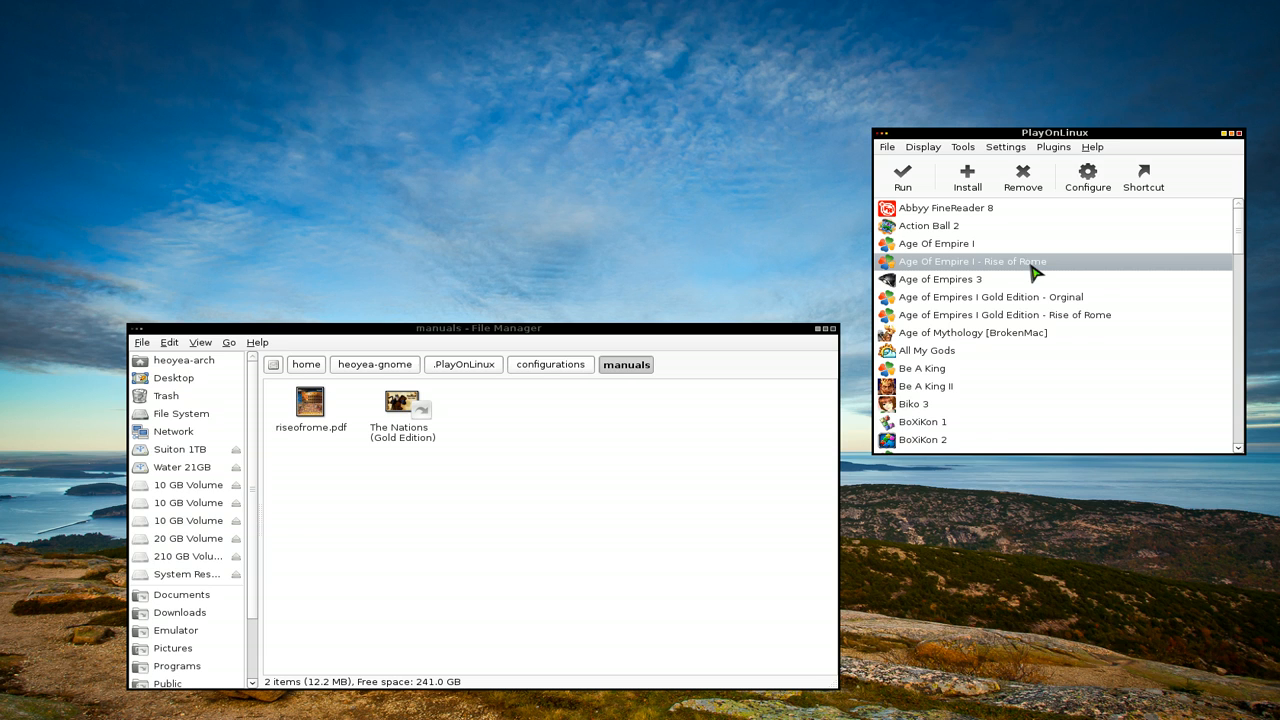
click(1088, 176)
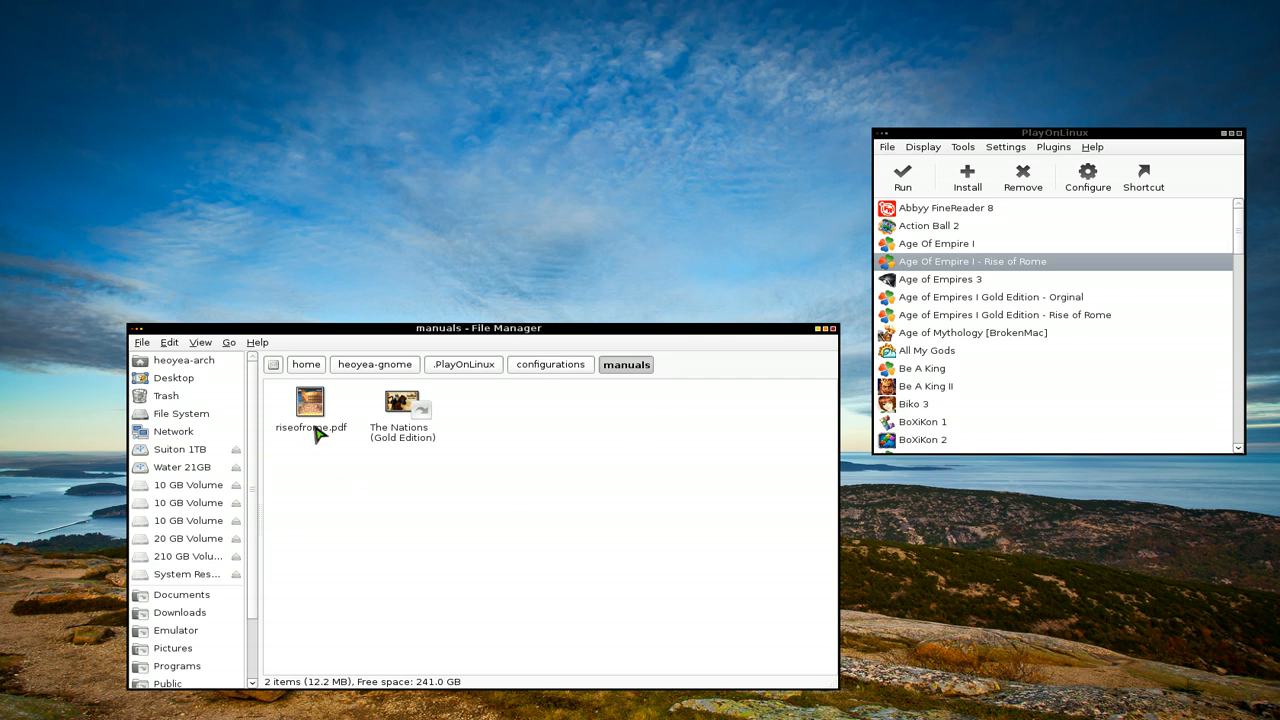
mouse_move(328, 448)
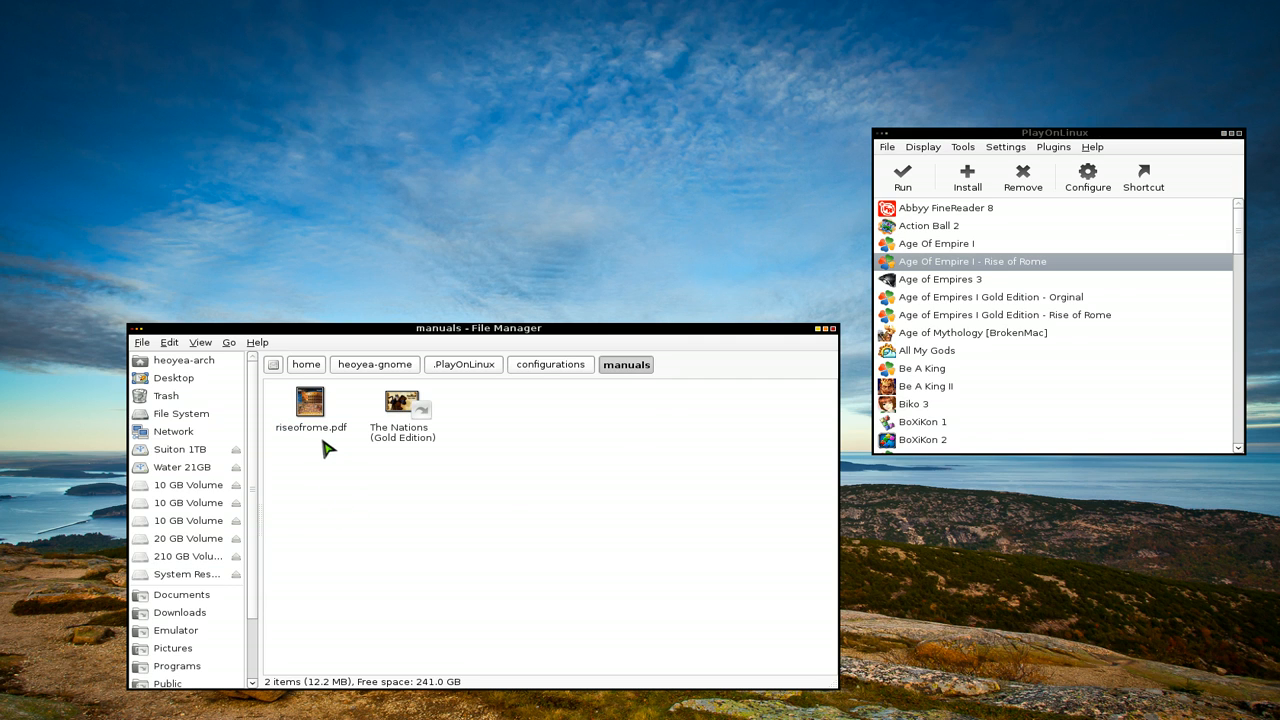
mouse_move(344, 472)
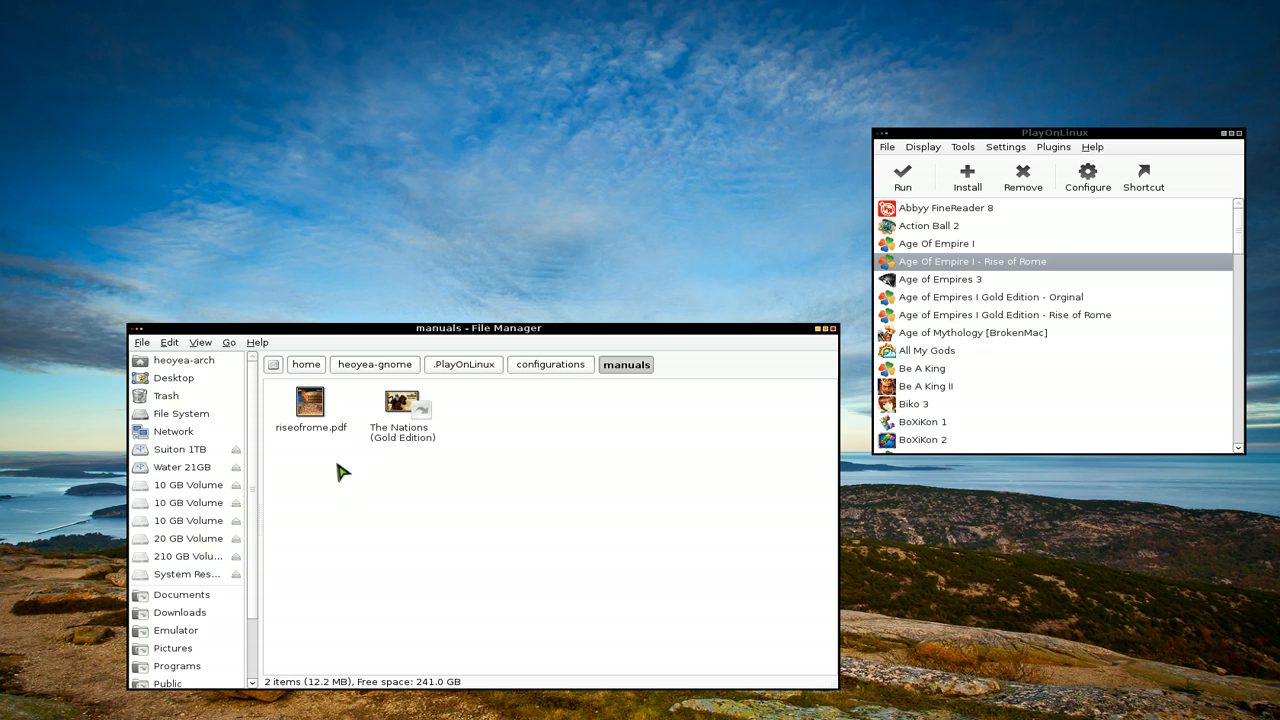
- Rename riseofrome.pdf to exactly 'Age Of Empire I - Rise of Rome'
click(308, 406)
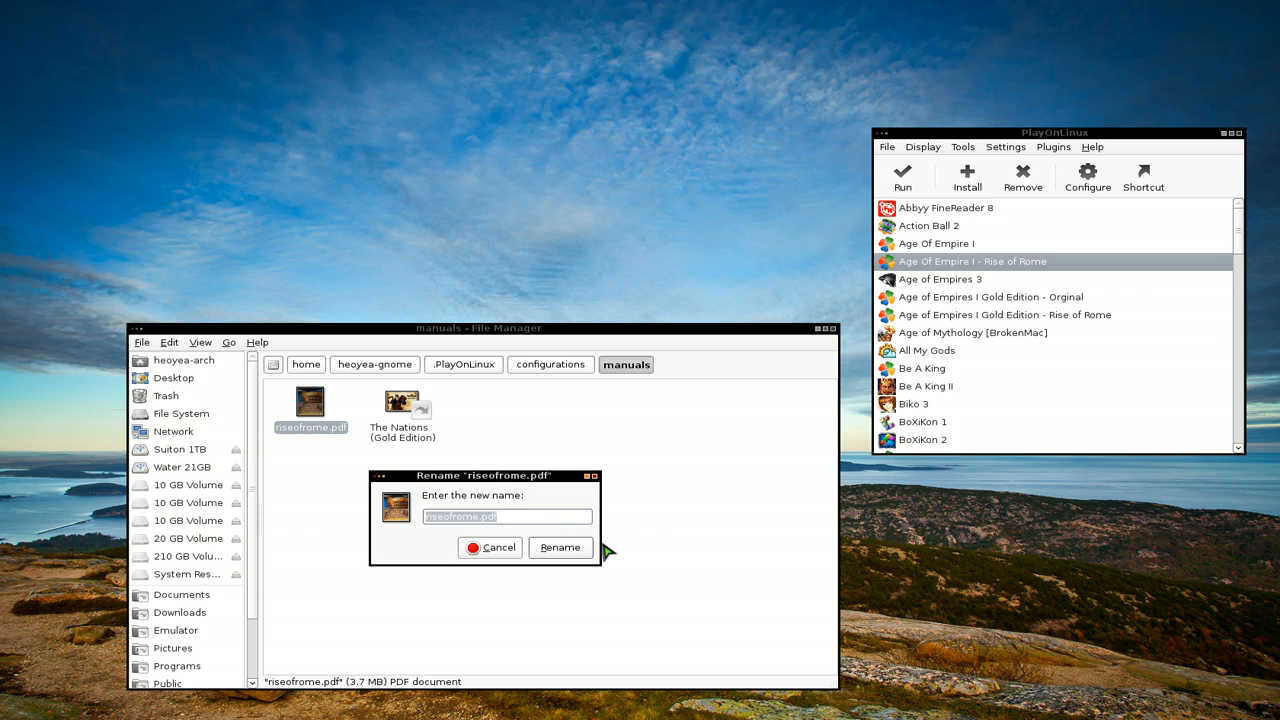
text(Age Of Empire I - Rise of Rome)
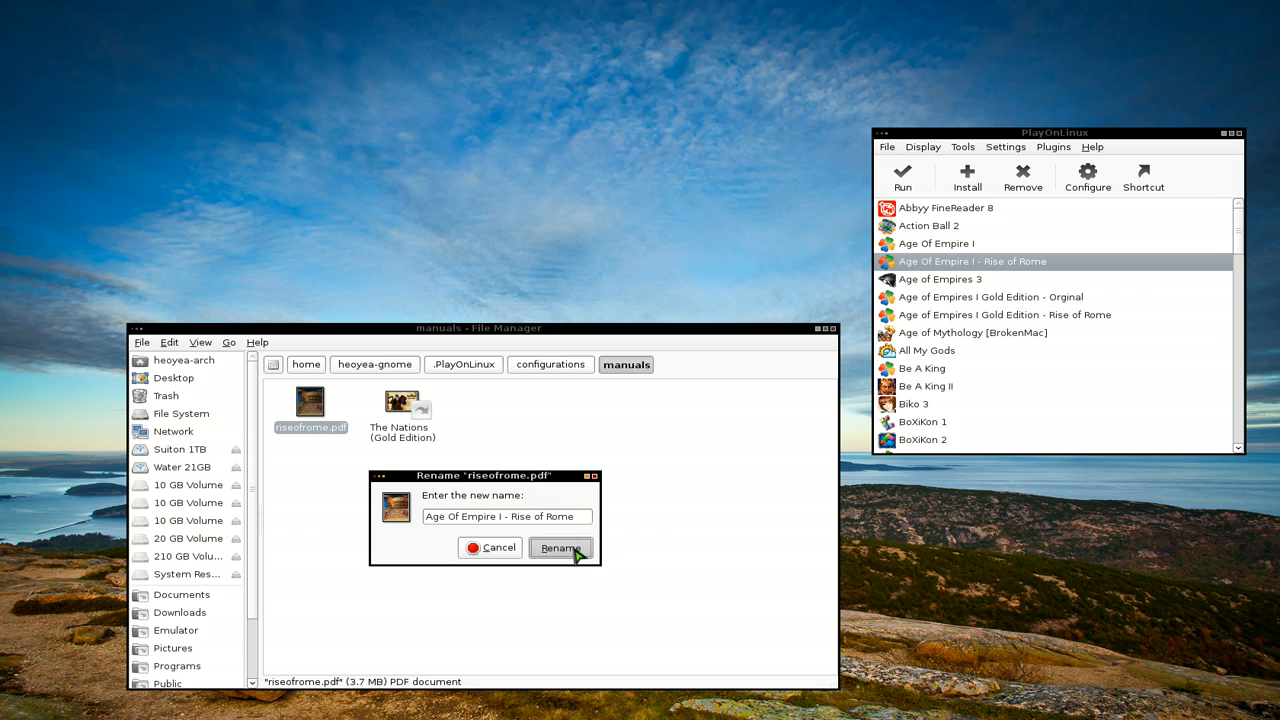
click(560, 548)
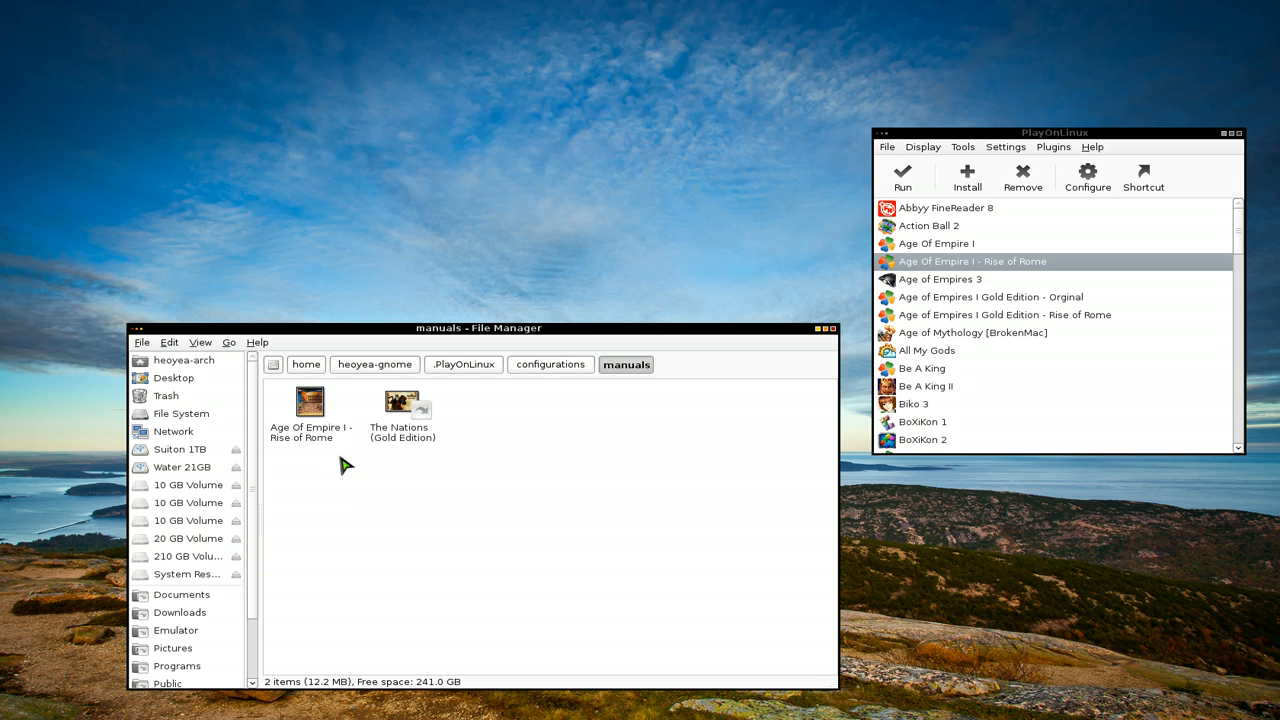
mouse_move(1020, 266)
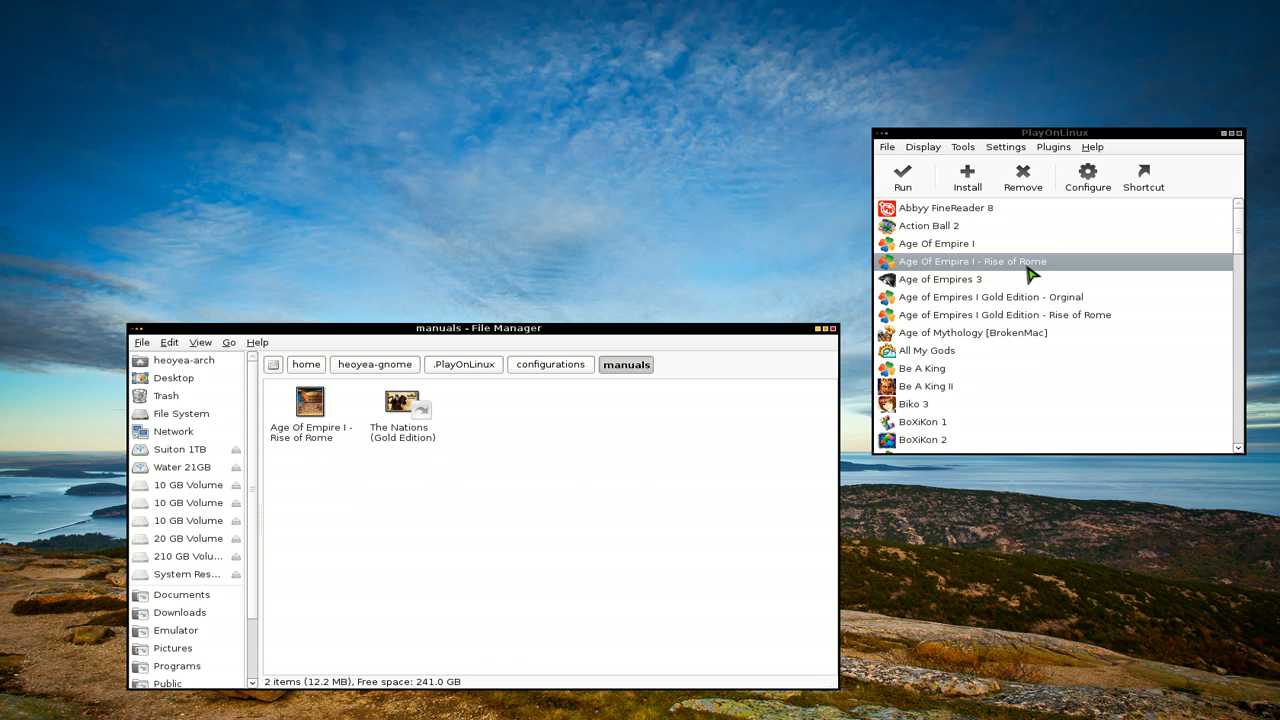
- Use 'Read the manual' on Age Of Empire I - Rise of Rome so the renamed PDF opens
right_click(972, 260)
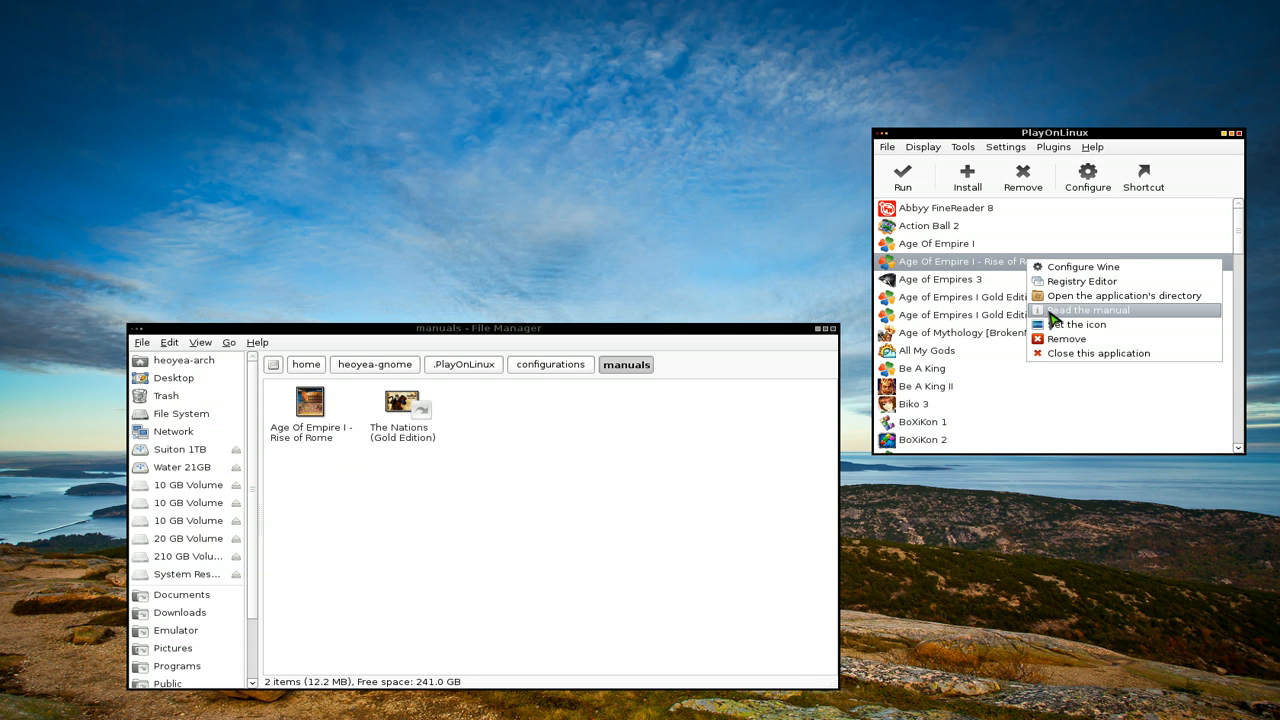
click(1108, 308)
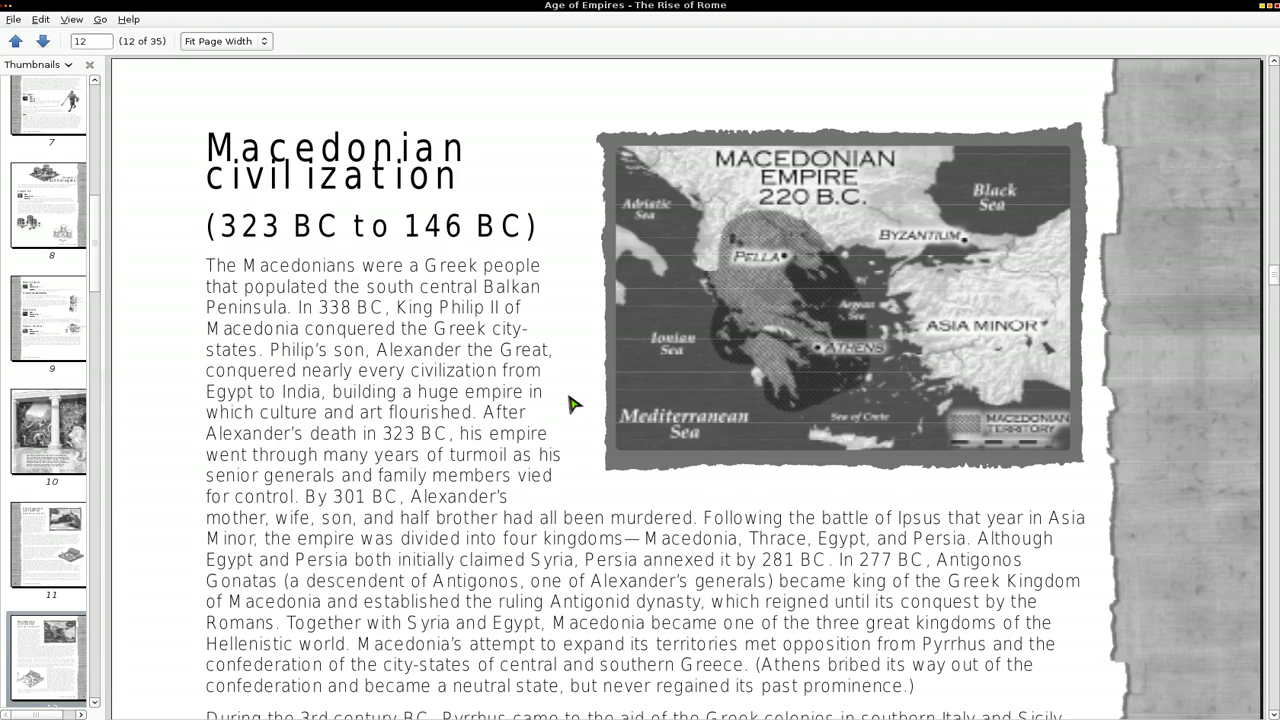
scroll(down, 3)
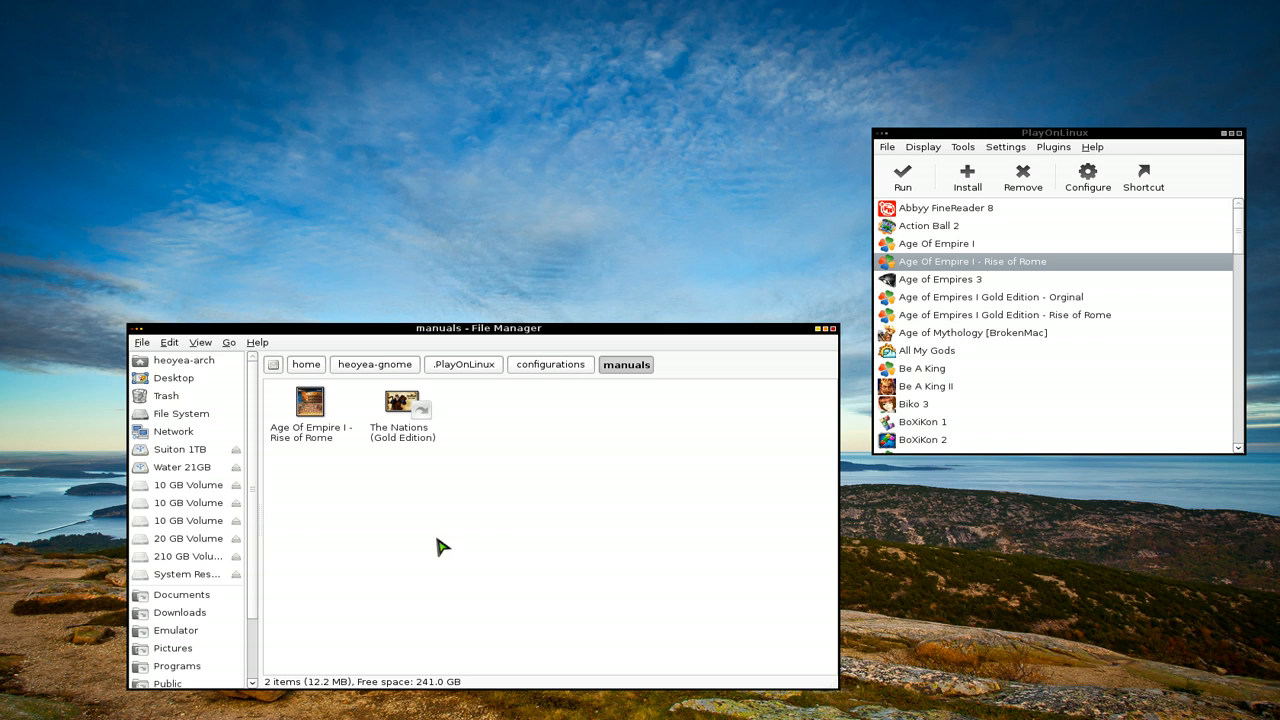
mouse_move(418, 488)
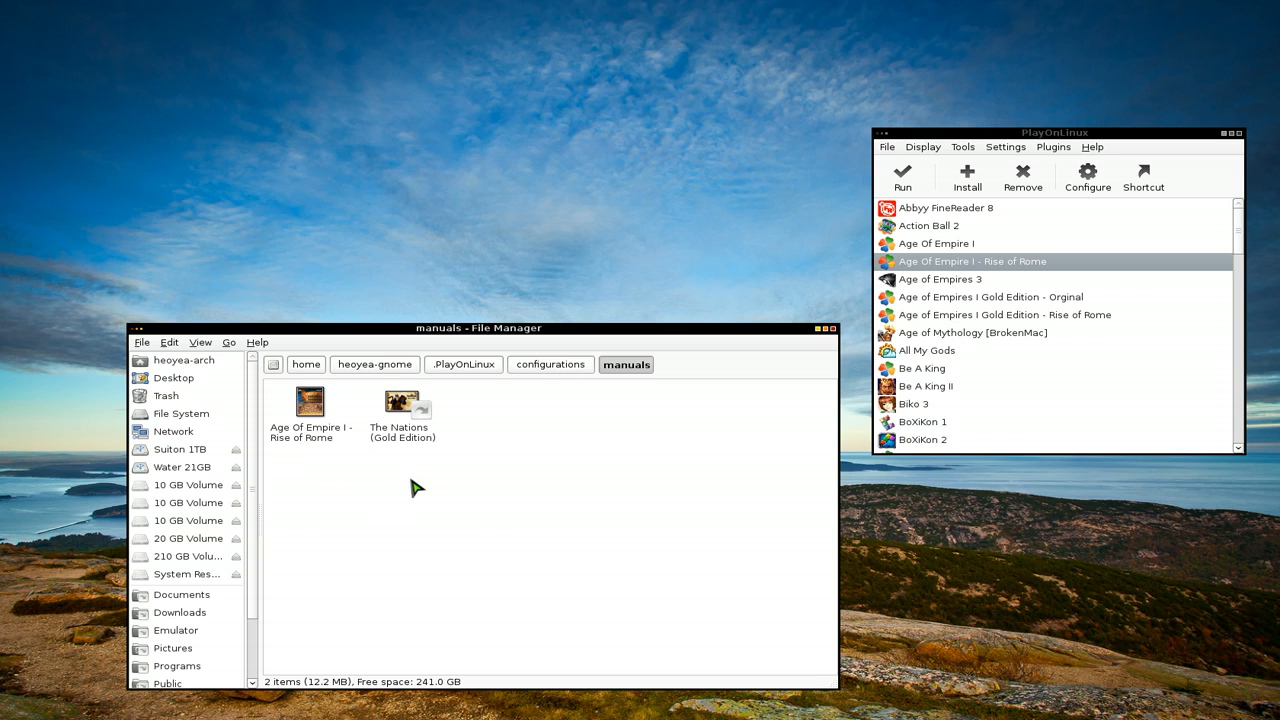
mouse_move(542, 500)
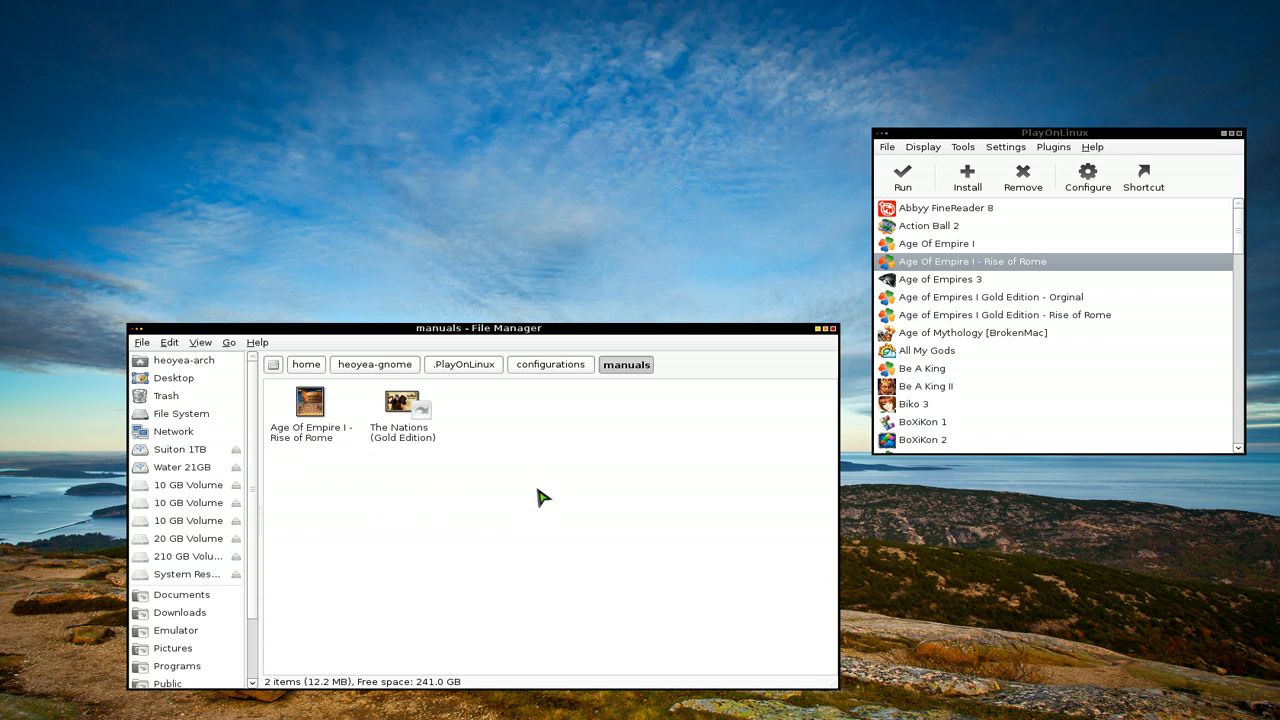
mouse_move(472, 520)
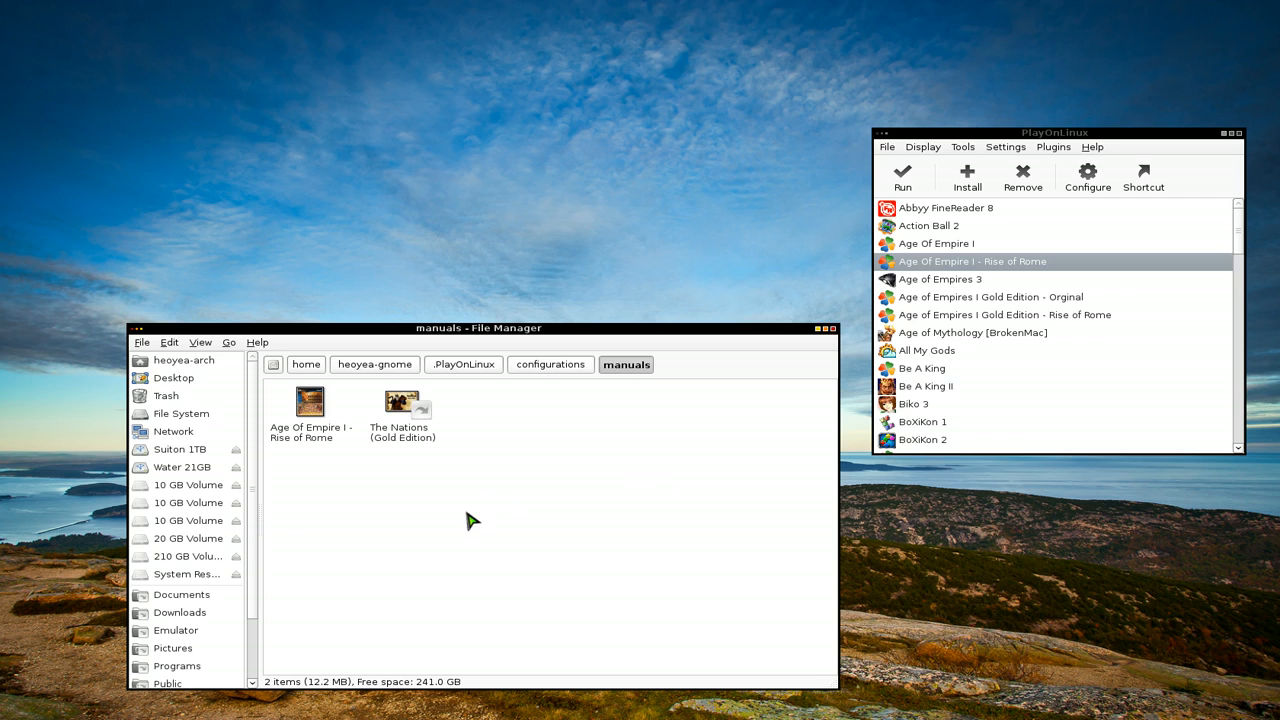
mouse_move(644, 400)
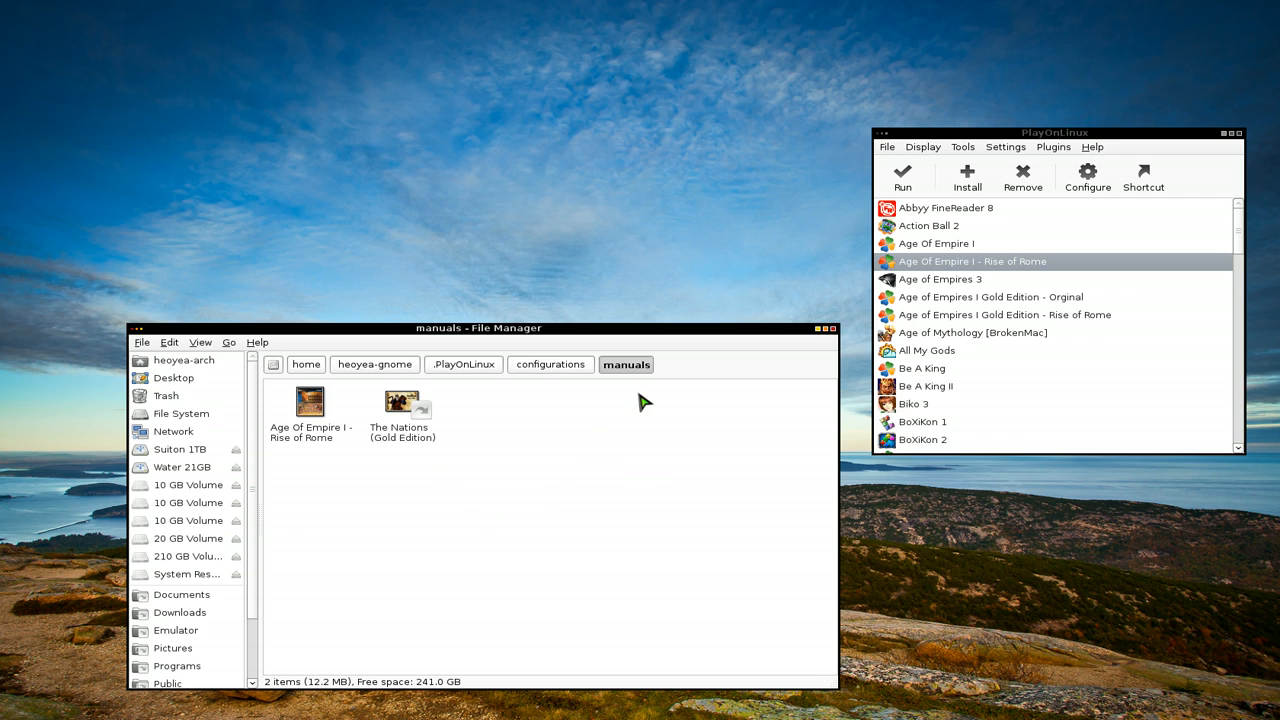
- Show the file manager's About/version window from Help and close it
click(256, 342)
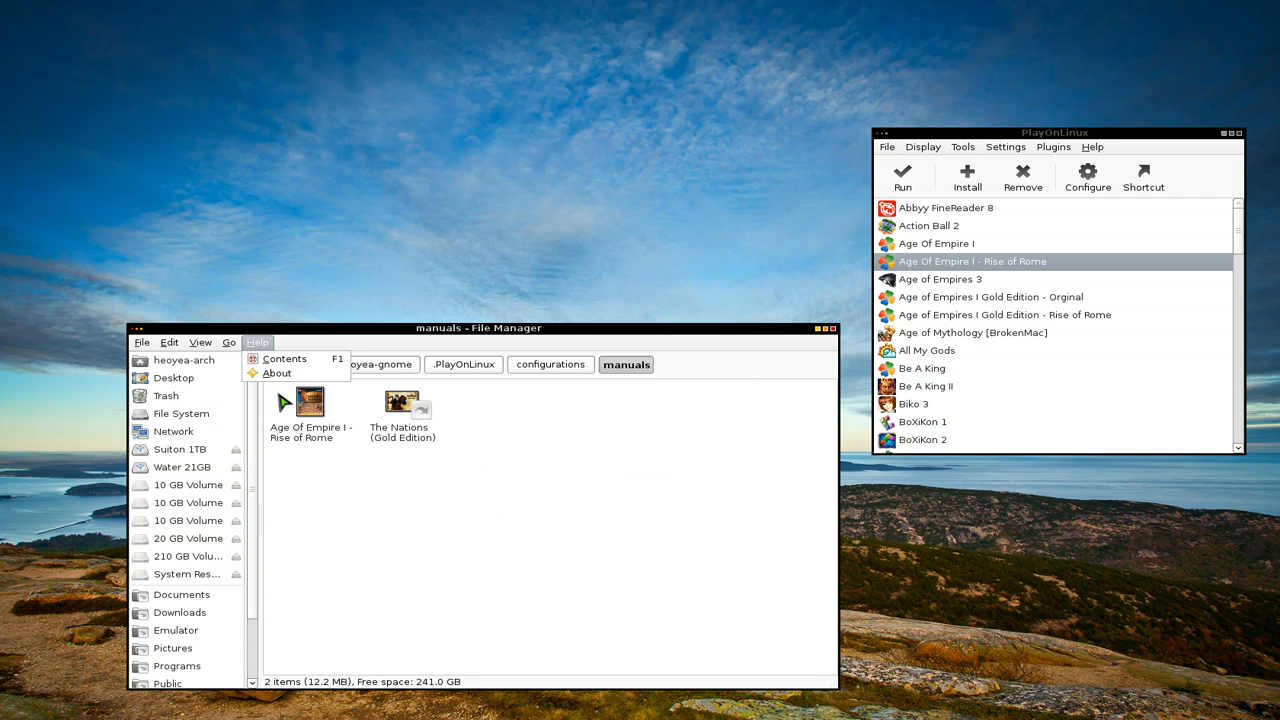
click(276, 374)
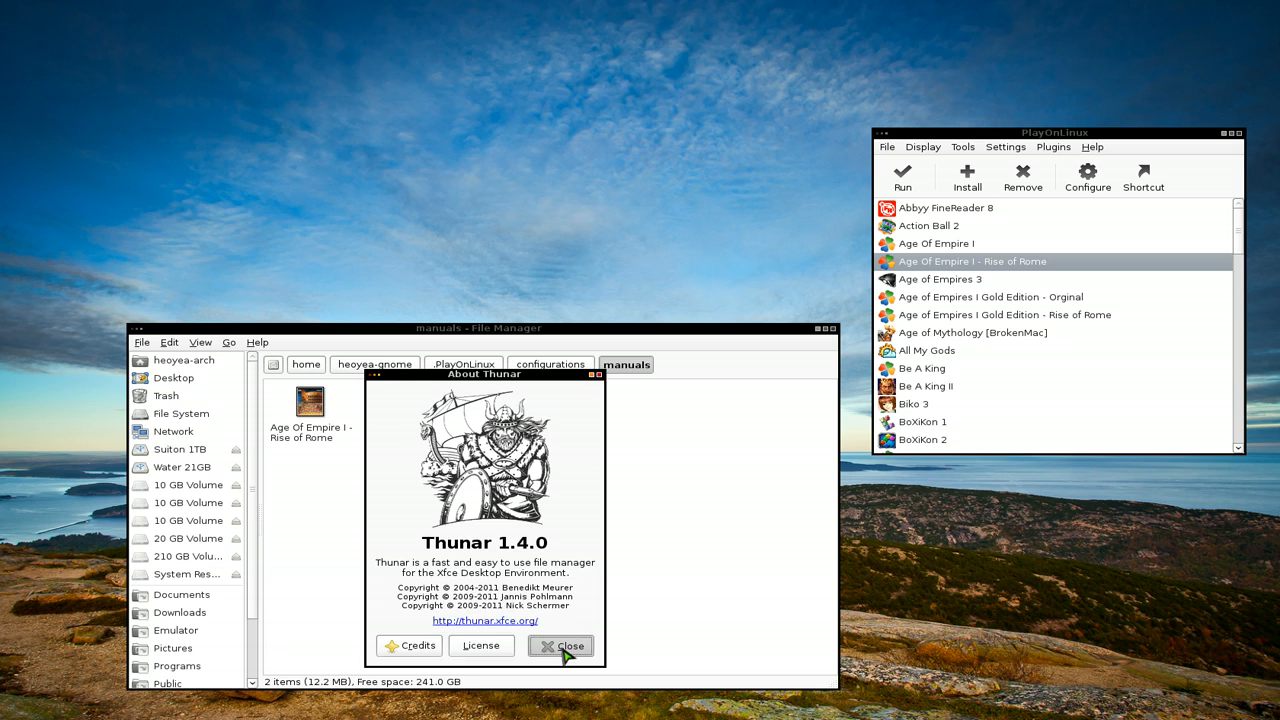
click(562, 646)
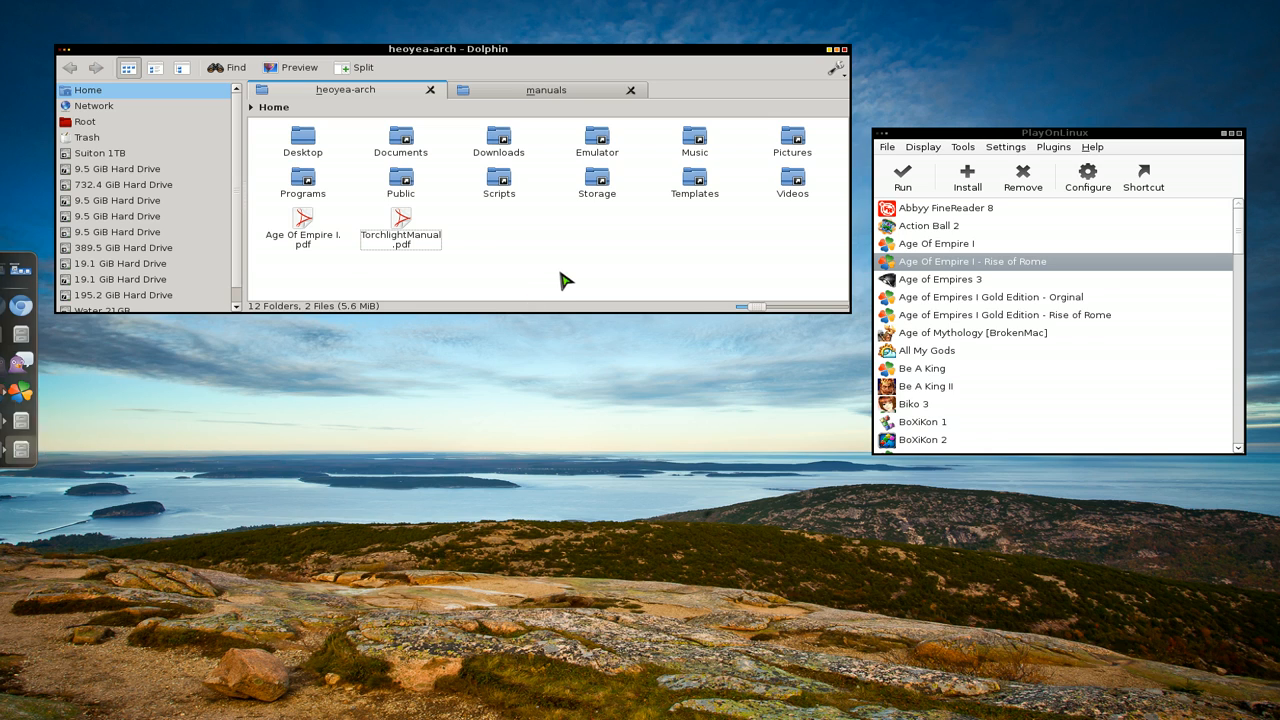
- Bring Age Of Empire I.pdf from the home folder into the manuals folder as a link
click(304, 220)
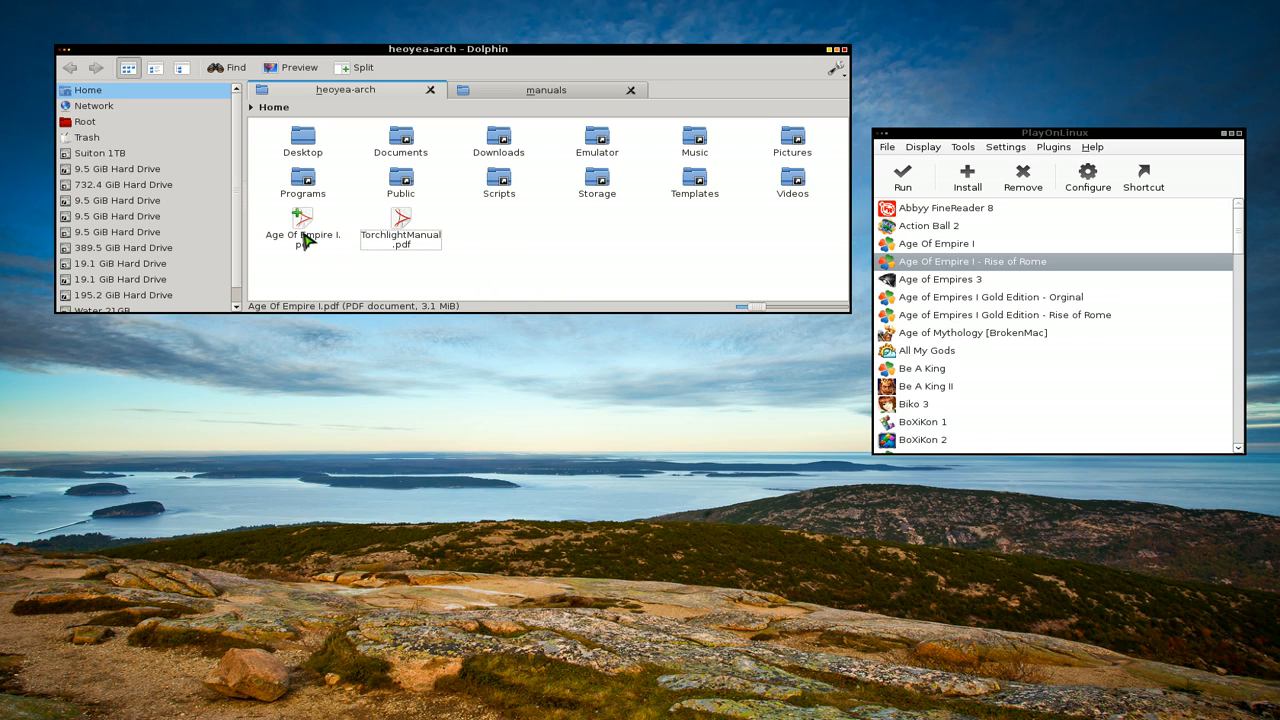
click(304, 220)
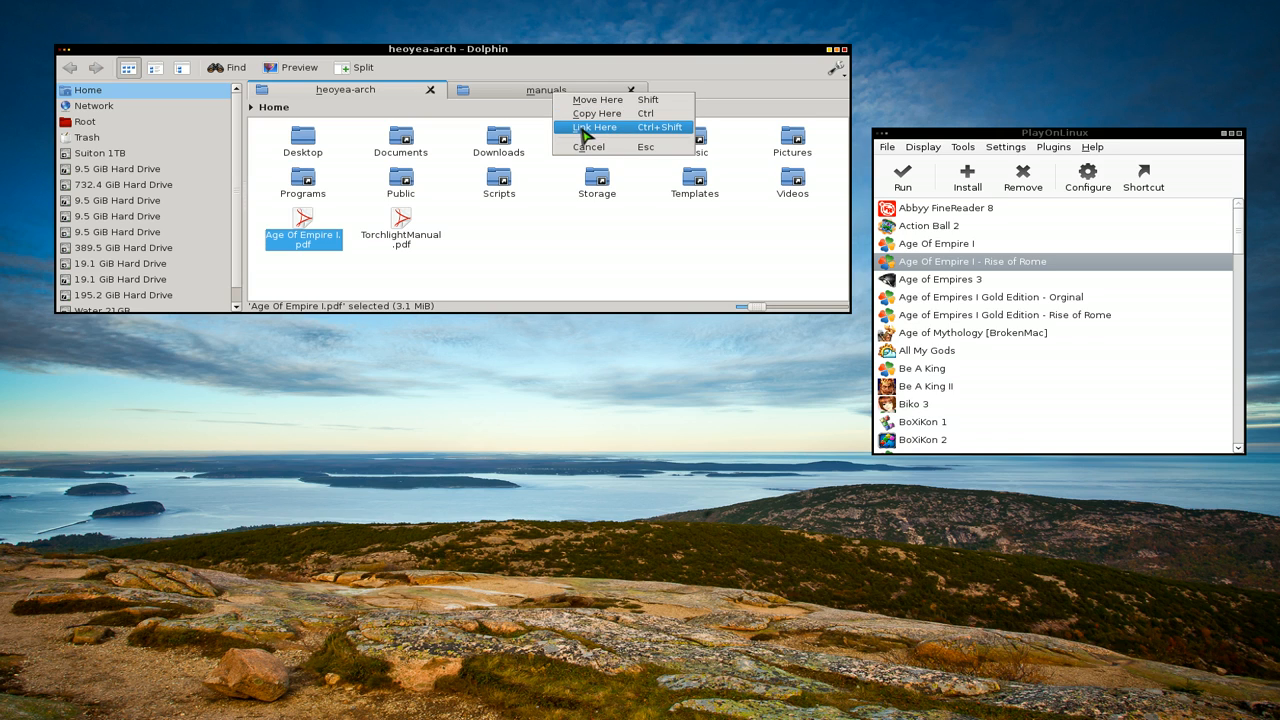
click(594, 126)
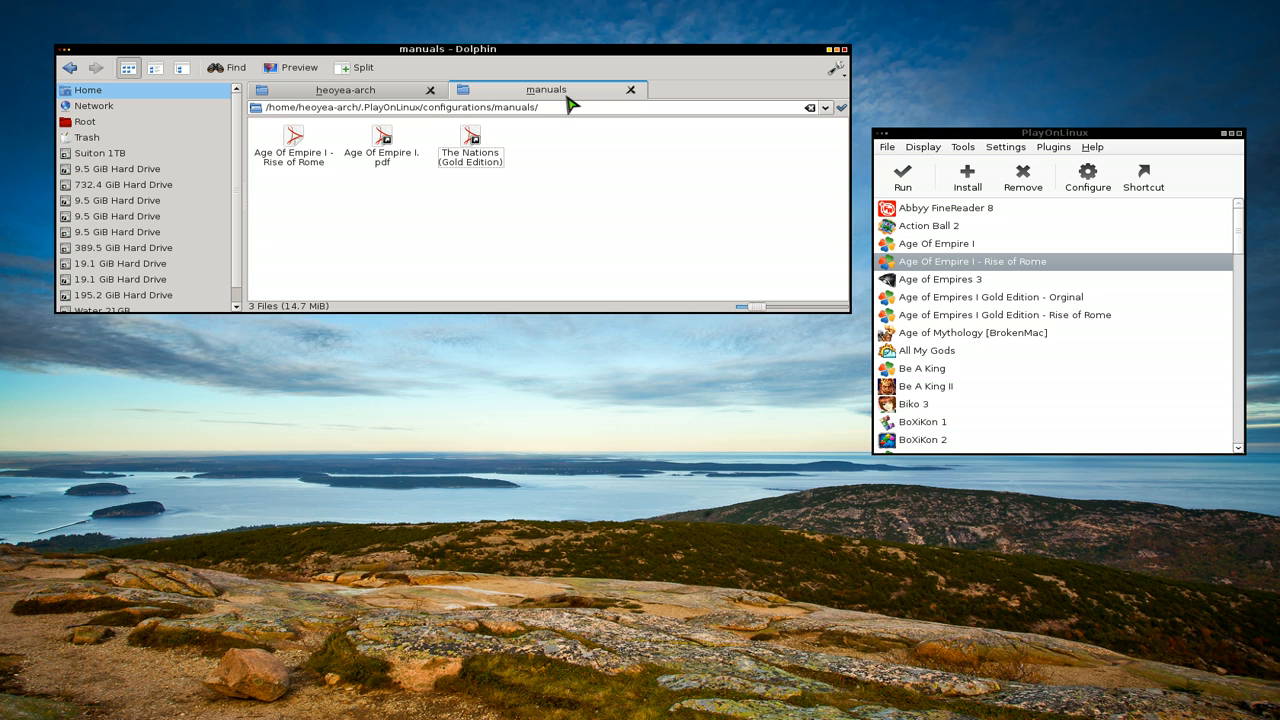
mouse_move(384, 180)
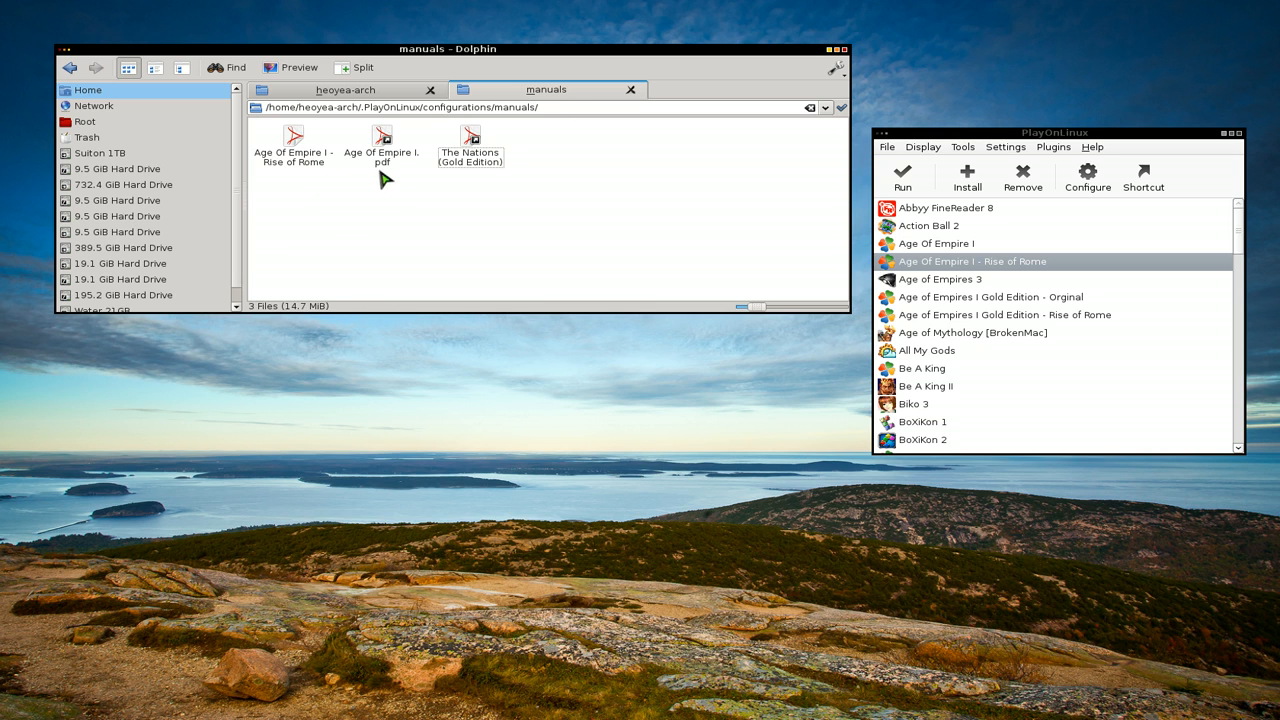
- Rename the linked PDF to exactly 'Age Of Empire I' without the extension
double_click(382, 132)
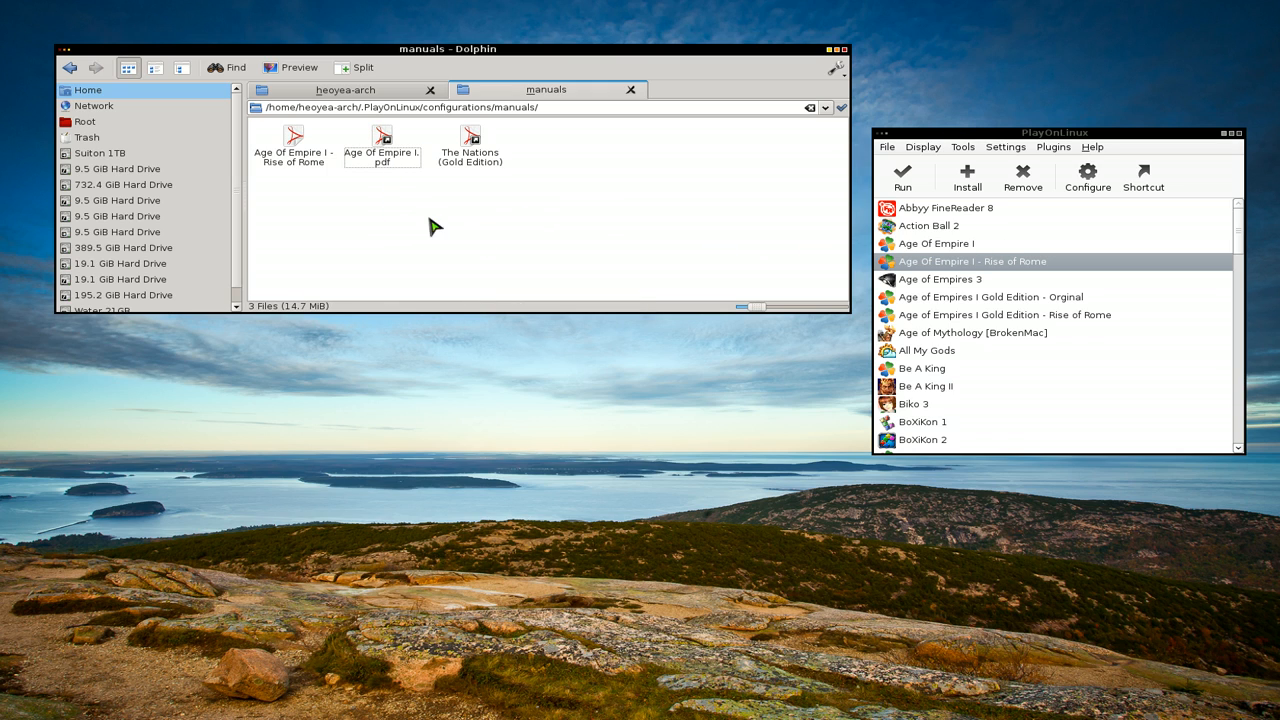
key(F2)
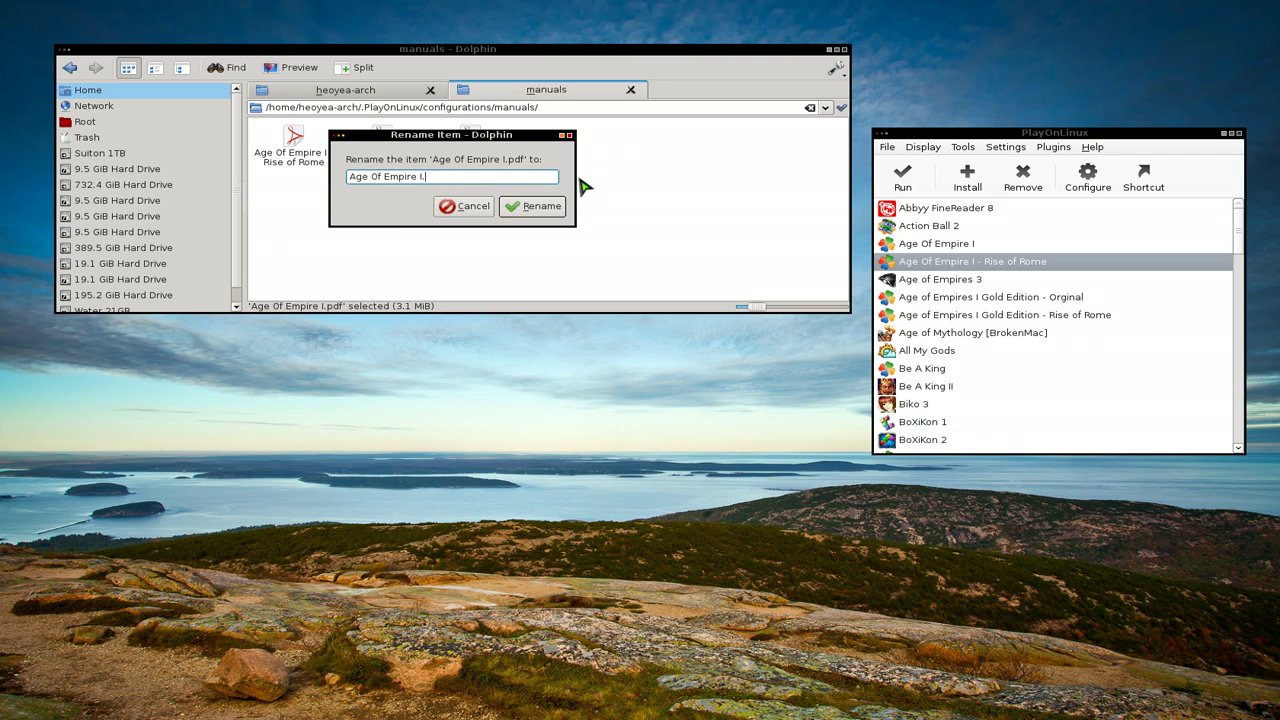
click(532, 206)
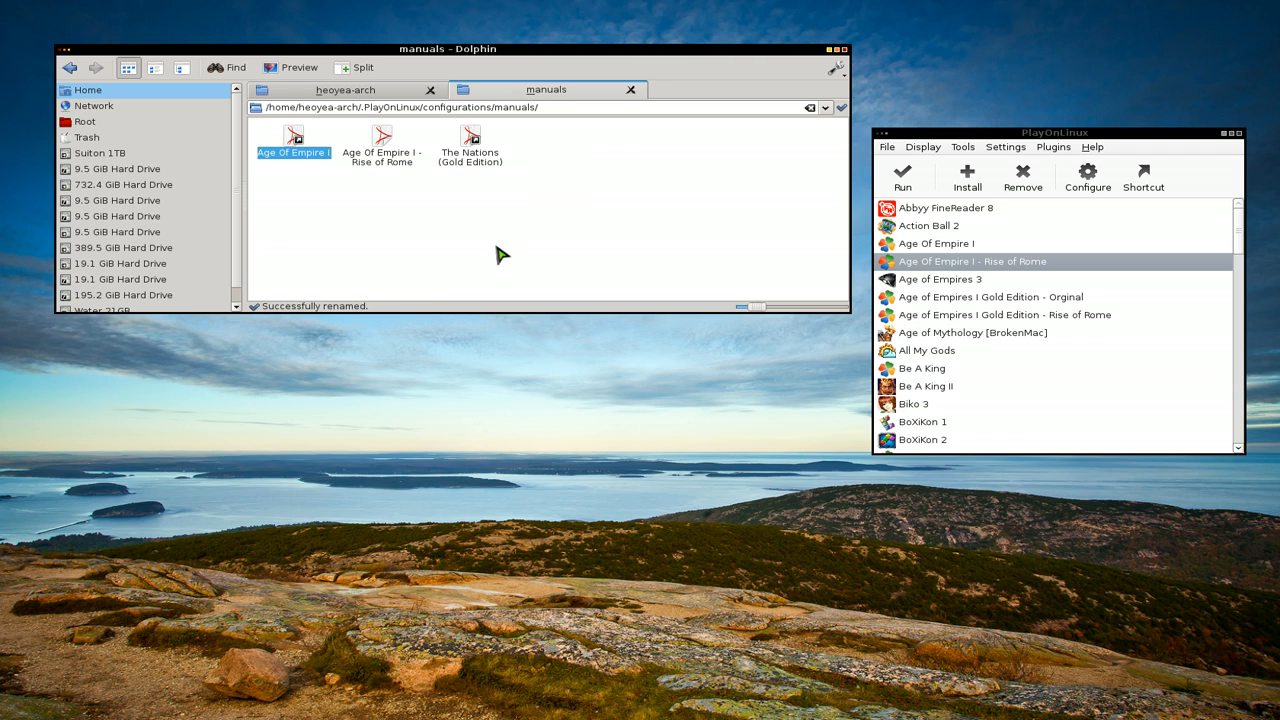
click(382, 140)
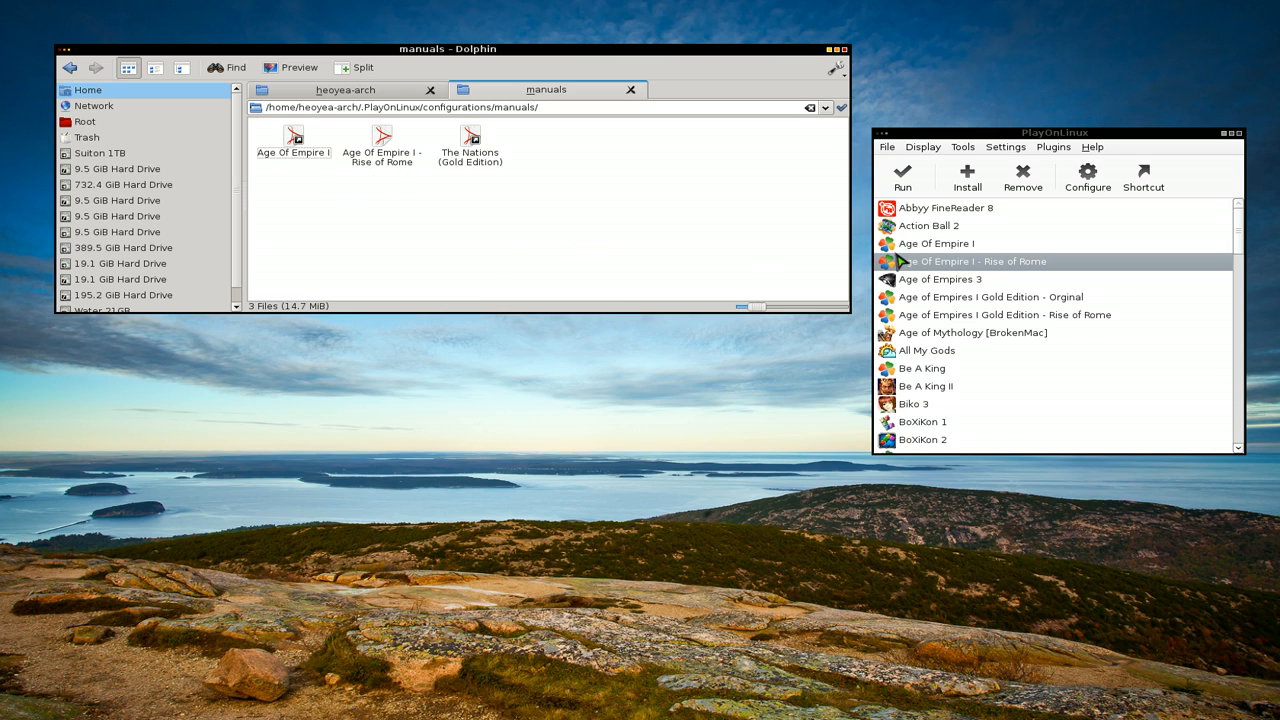
- Use 'Read the manual' on Age Of Empire I to test the renamed file
right_click(936, 244)
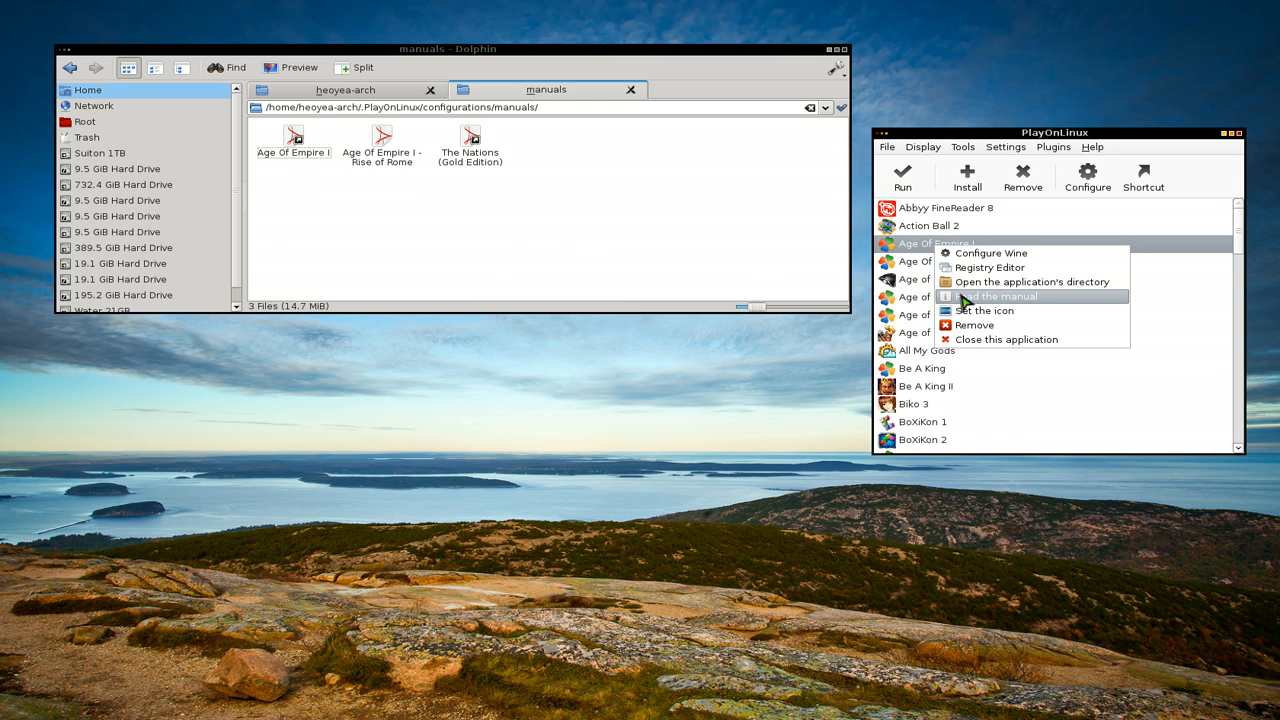
click(994, 296)
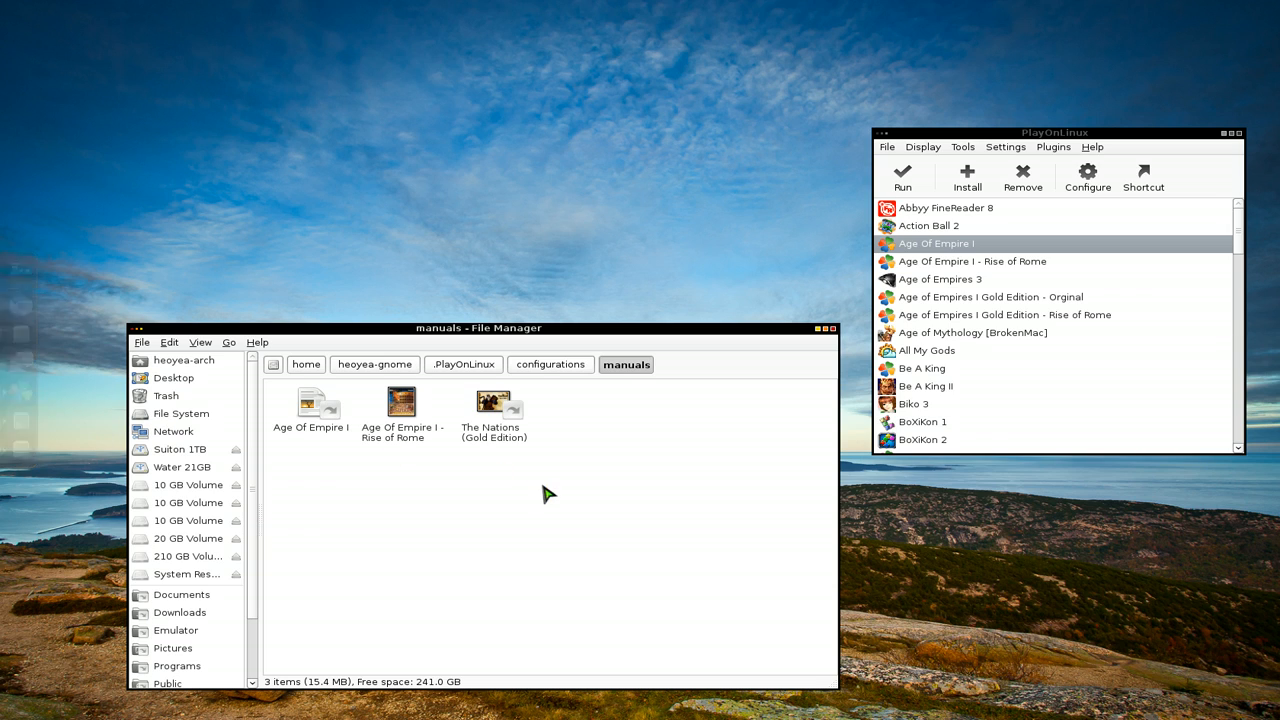
mouse_move(576, 500)
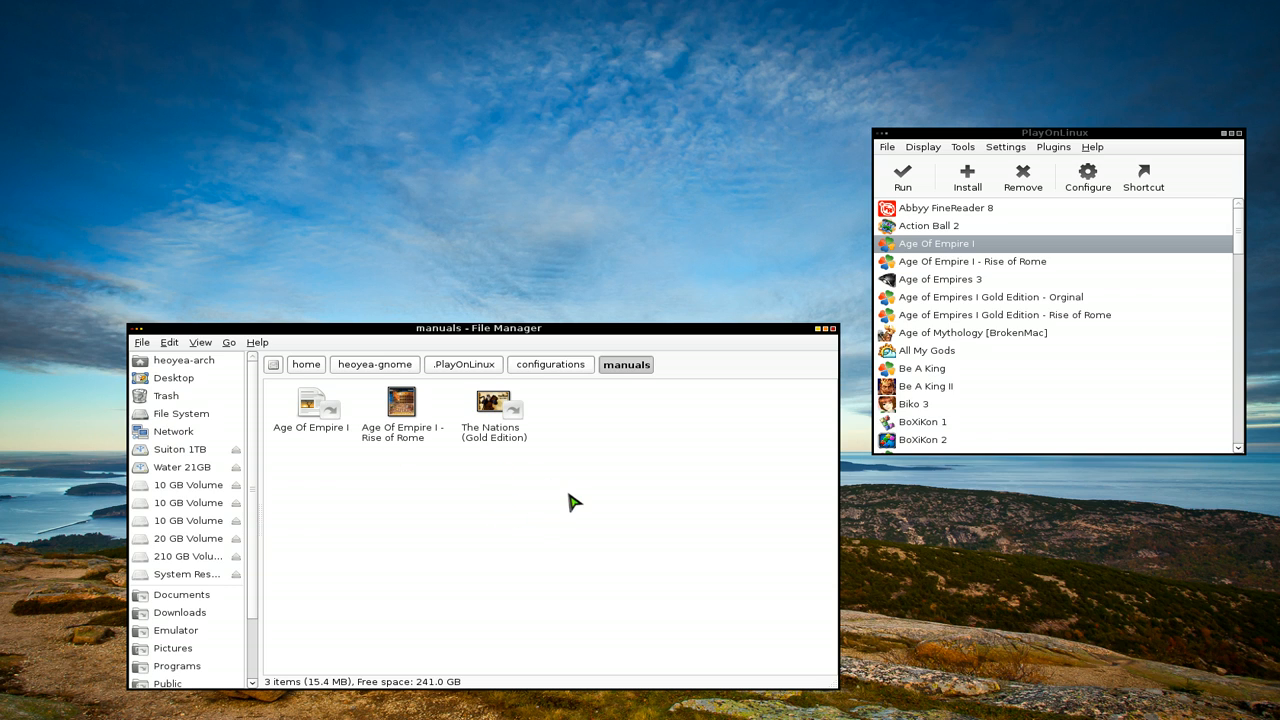
mouse_move(832, 340)
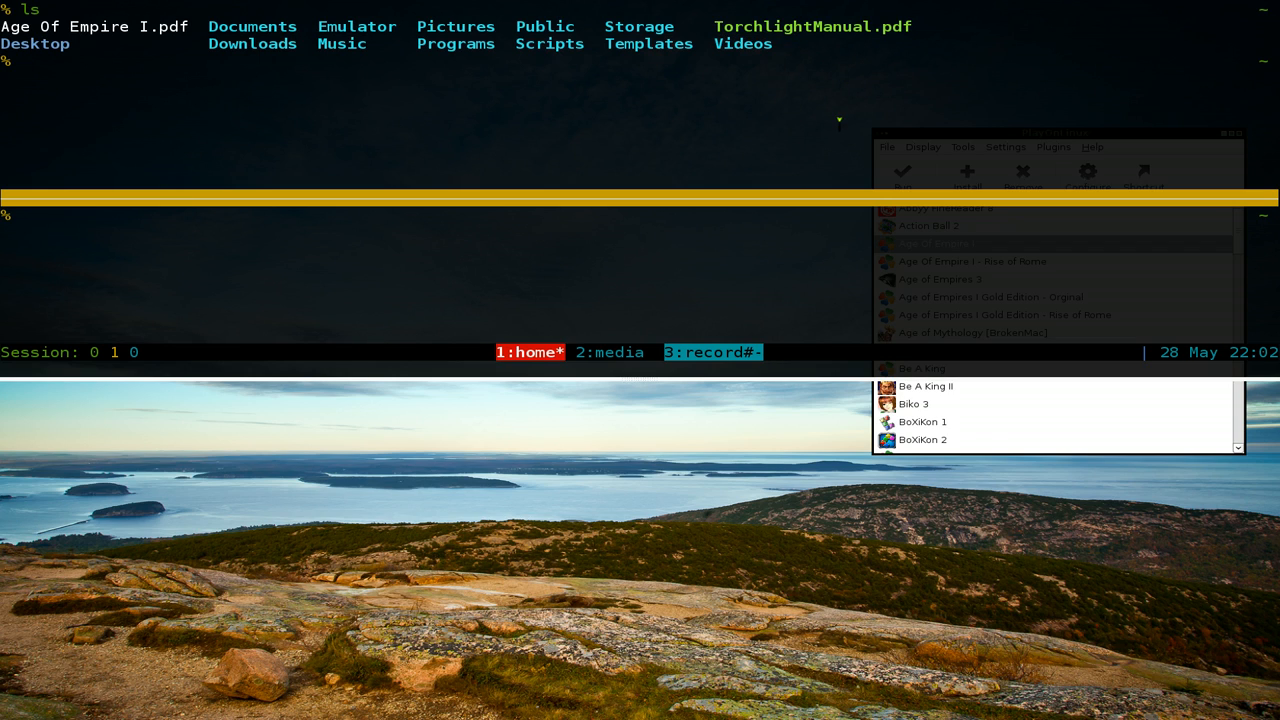
- Run ln -s ~/TorchlightManual.pdf ~/.PlayOnLinux/configurations/manuals/Torchlight in the terminal
text(ln)
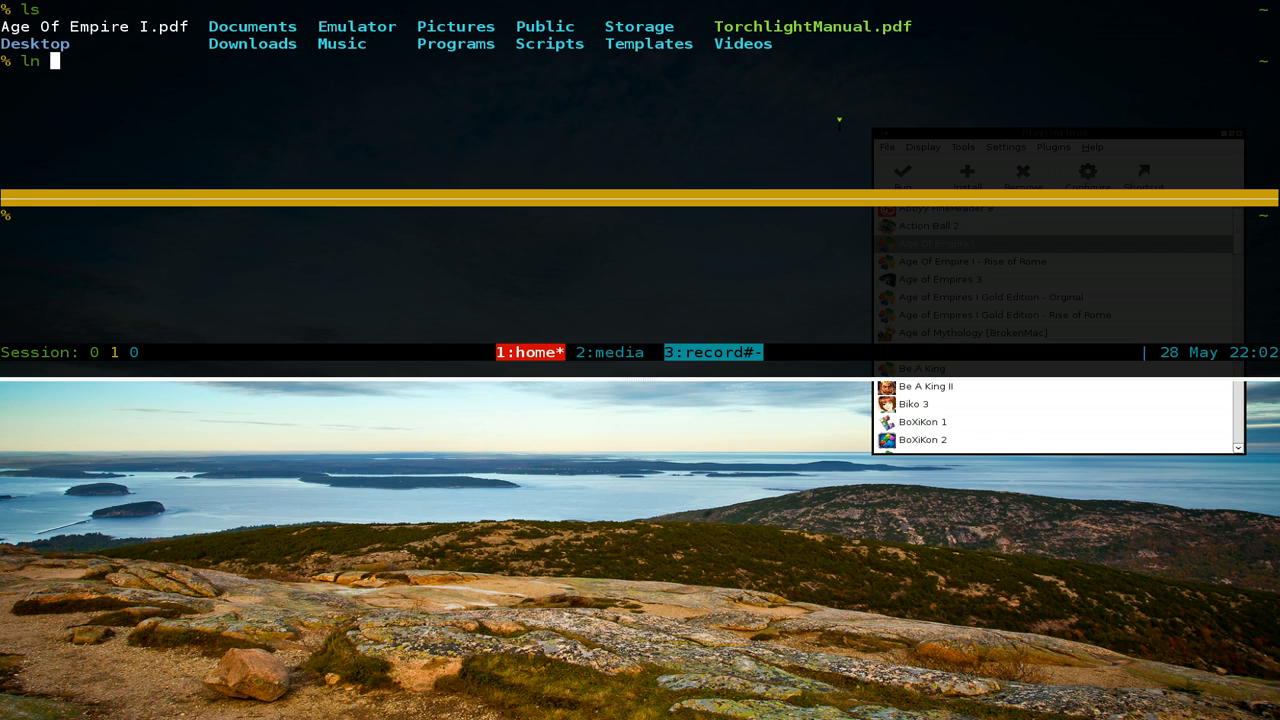
text(-s)
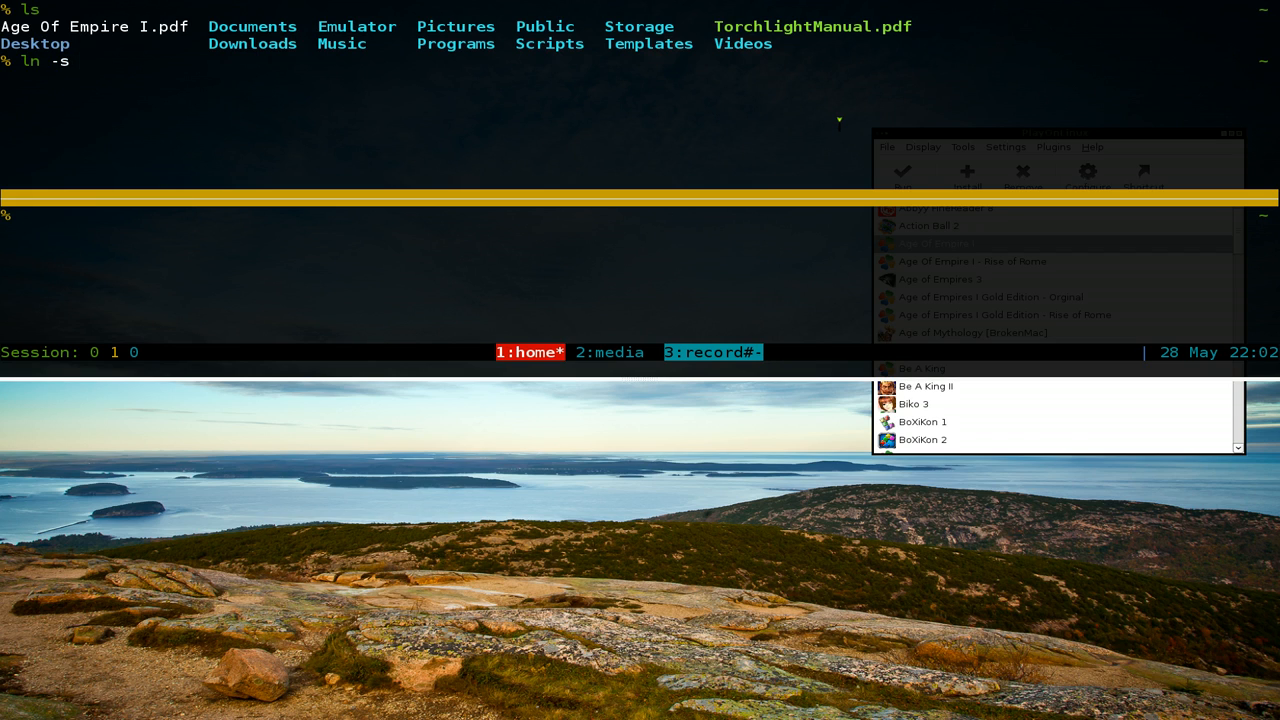
text(~)
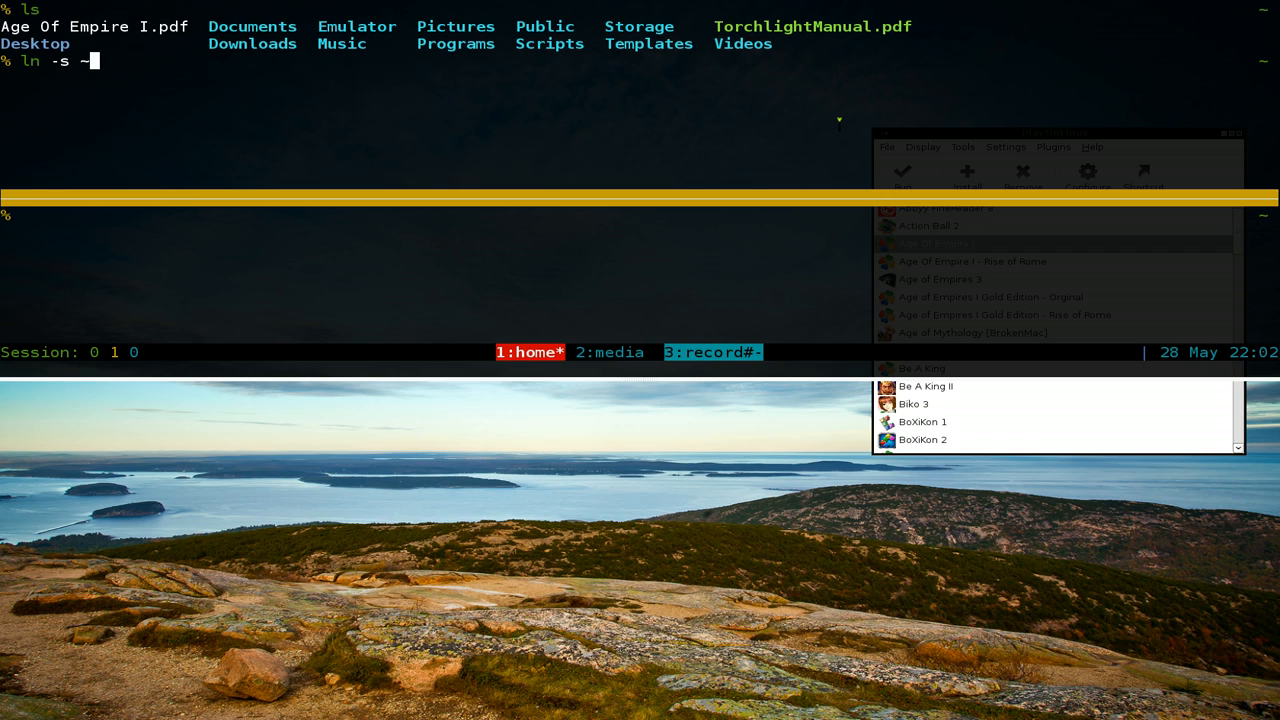
text(TorchlightManual.pdf)
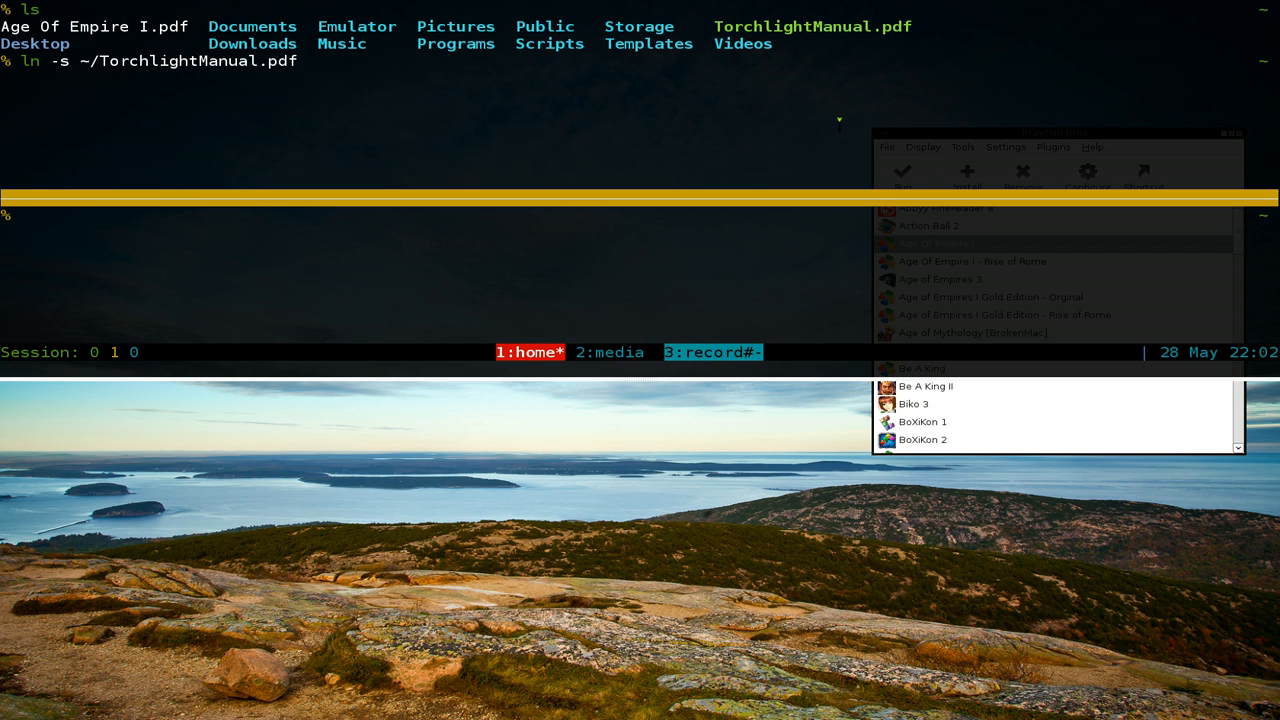
text(~)
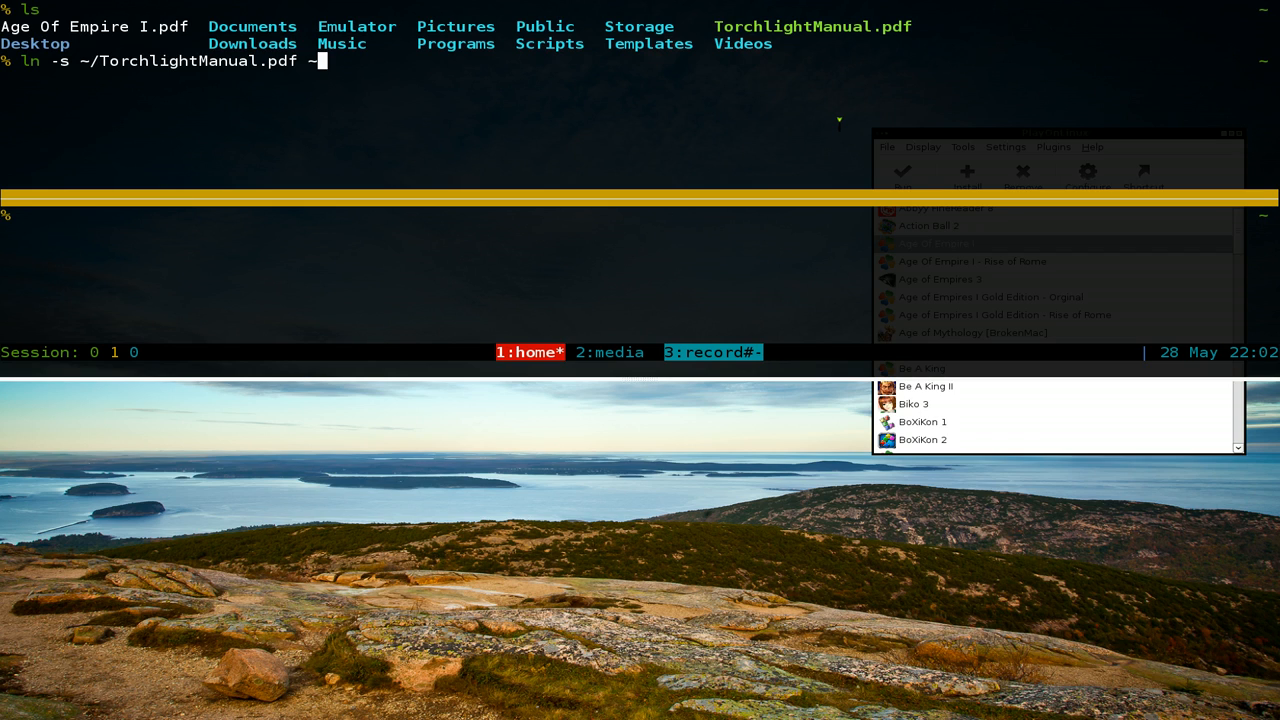
text(/.PlayOnLinux/)
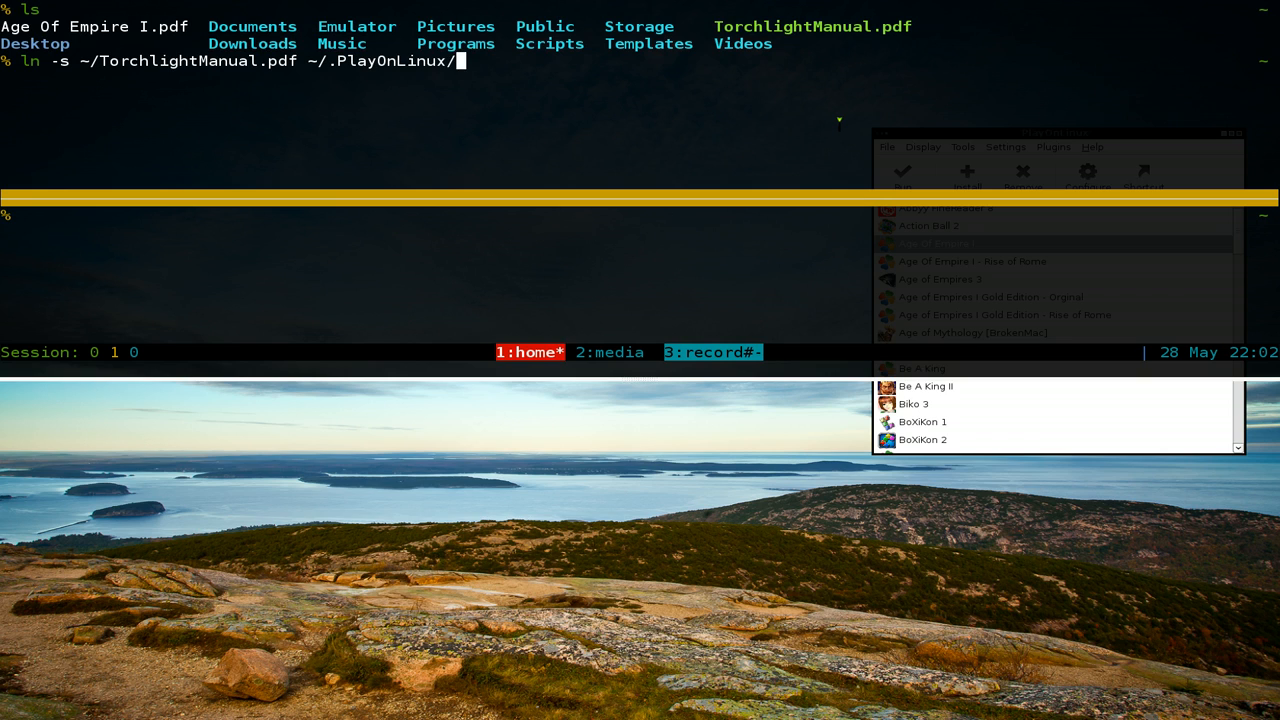
key(Tab)
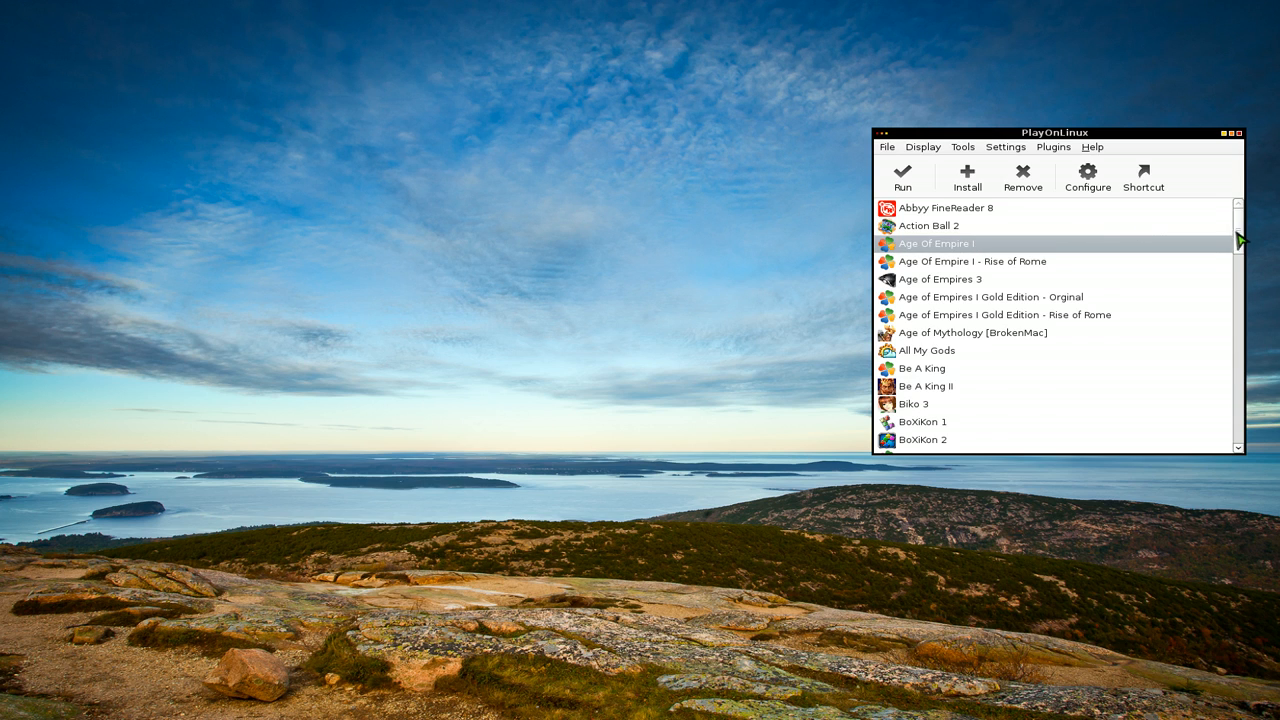
- Scroll the games list to Torchlight and show the manuals folder with its new Torchlight entry
scroll(down, 3)
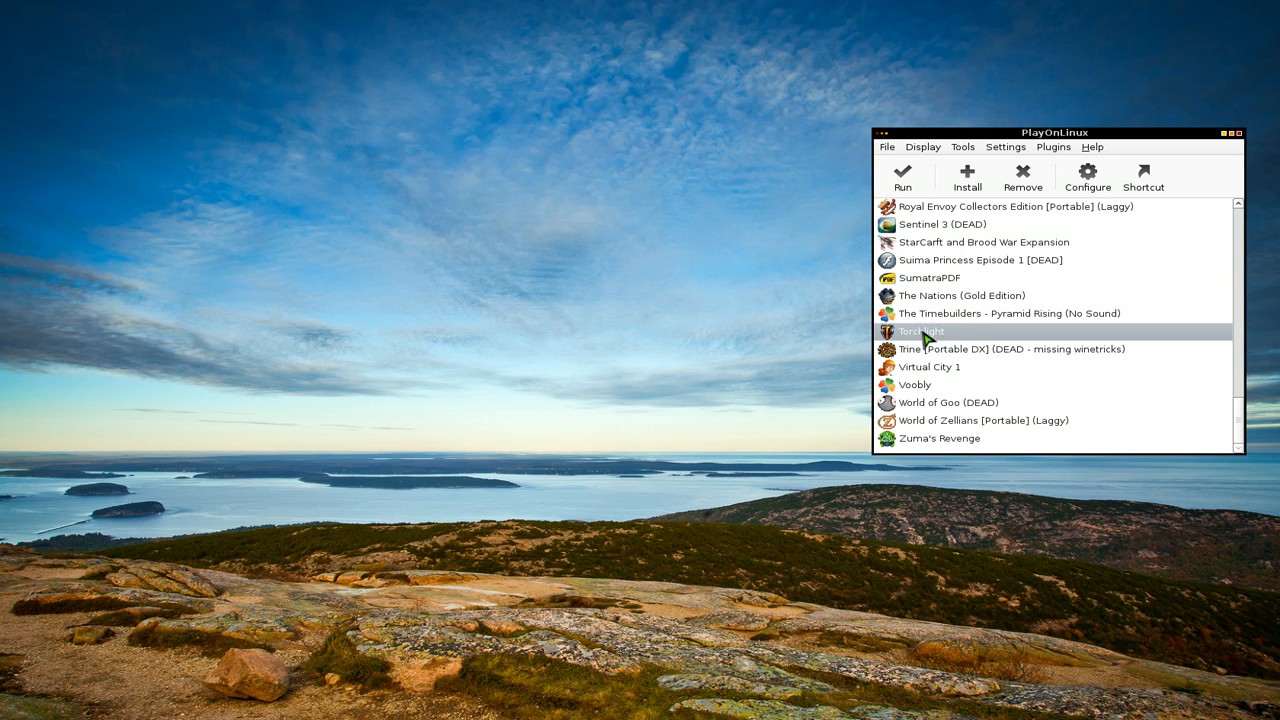
mouse_move(1084, 340)
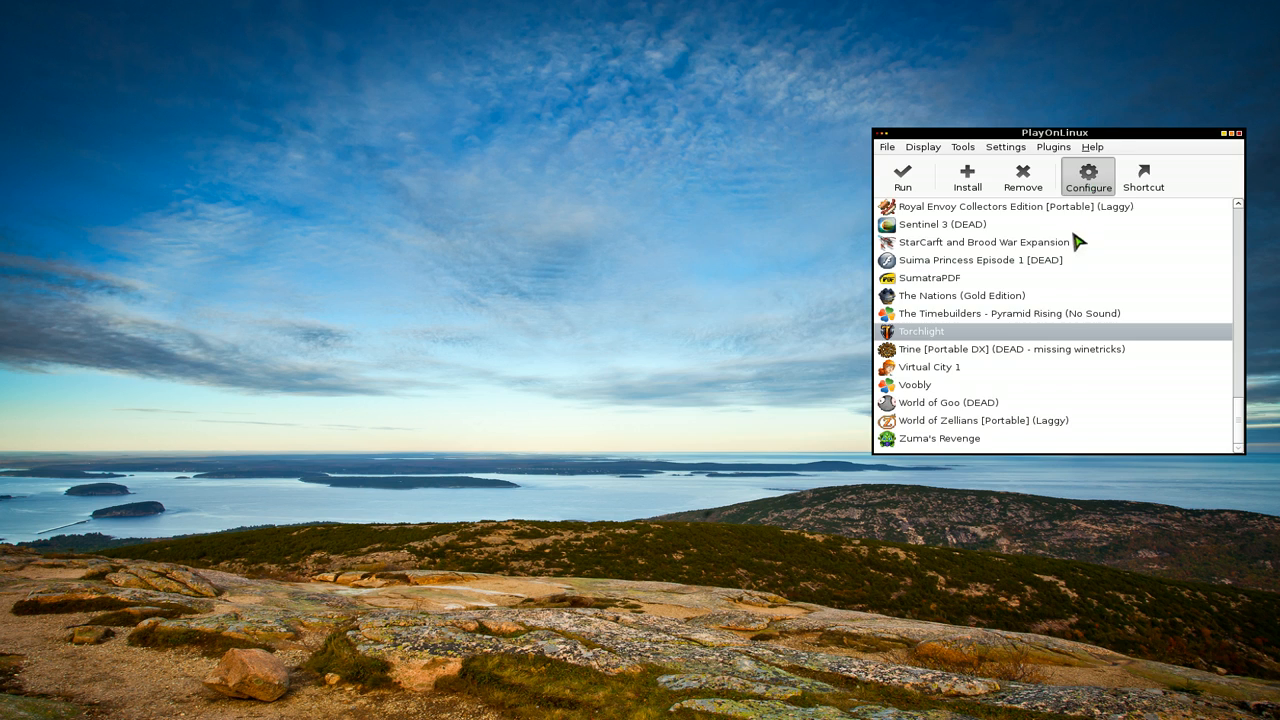
click(1088, 176)
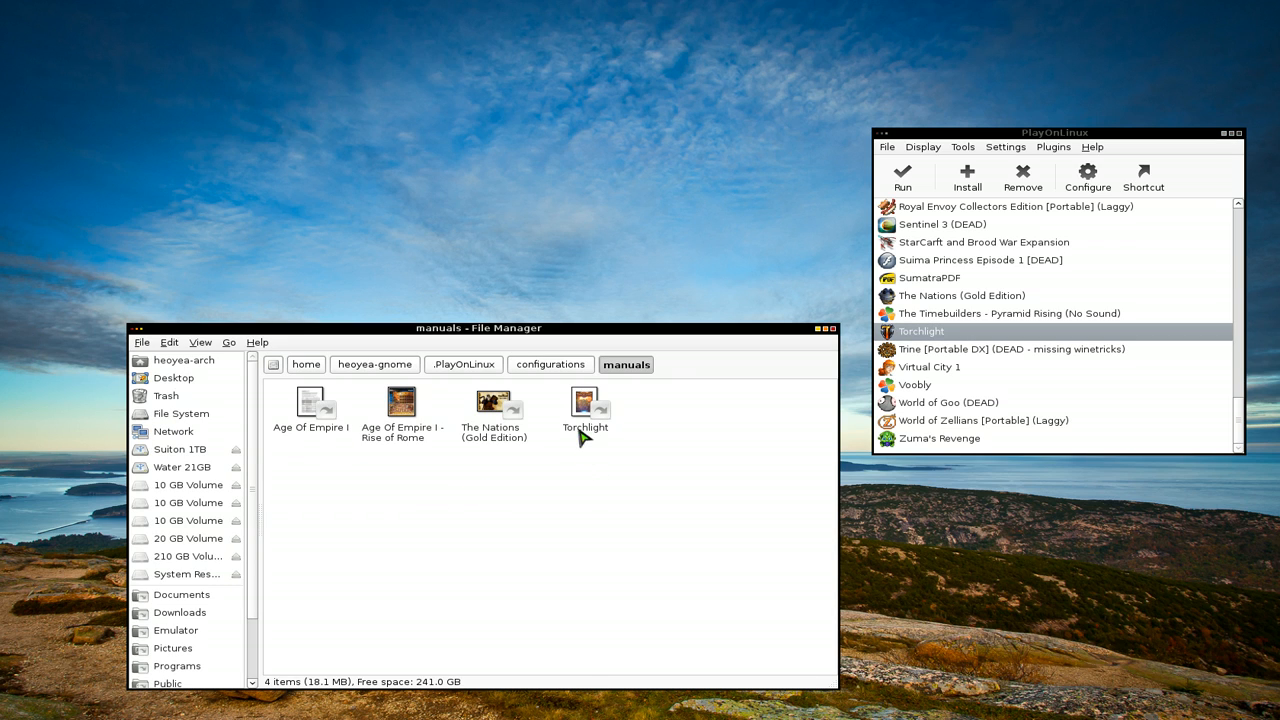
right_click(920, 332)
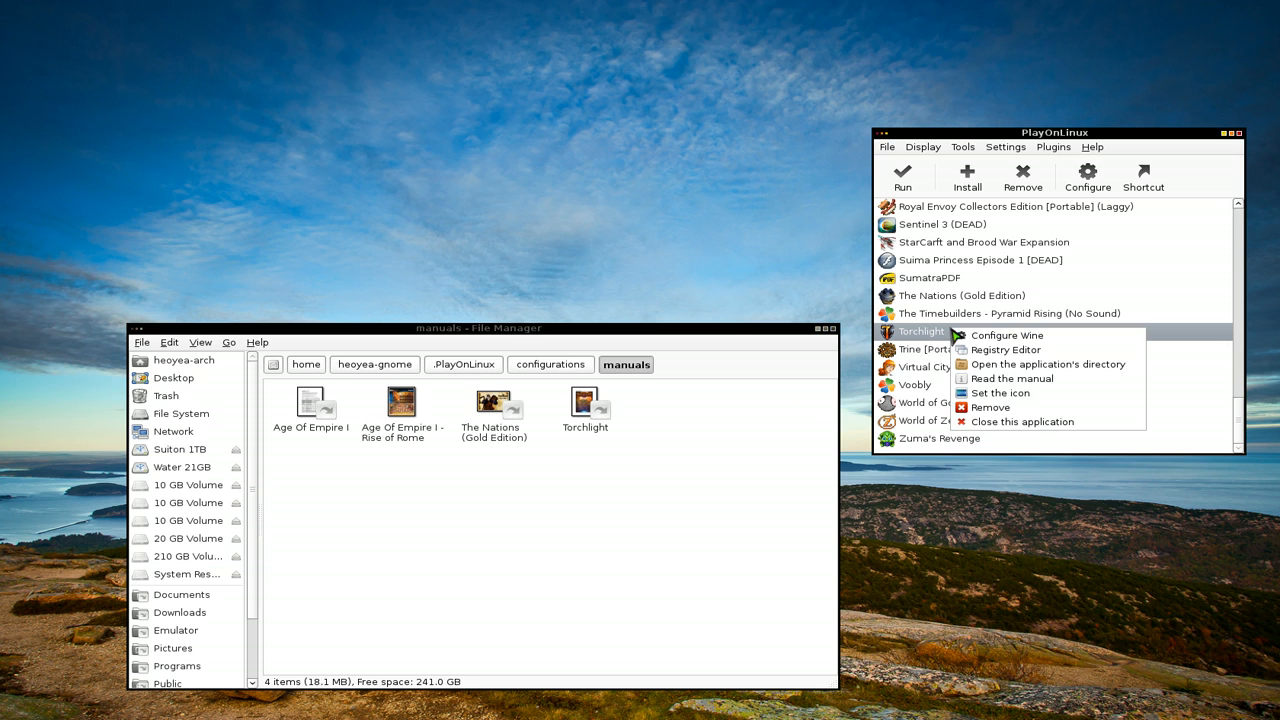
mouse_move(1012, 378)
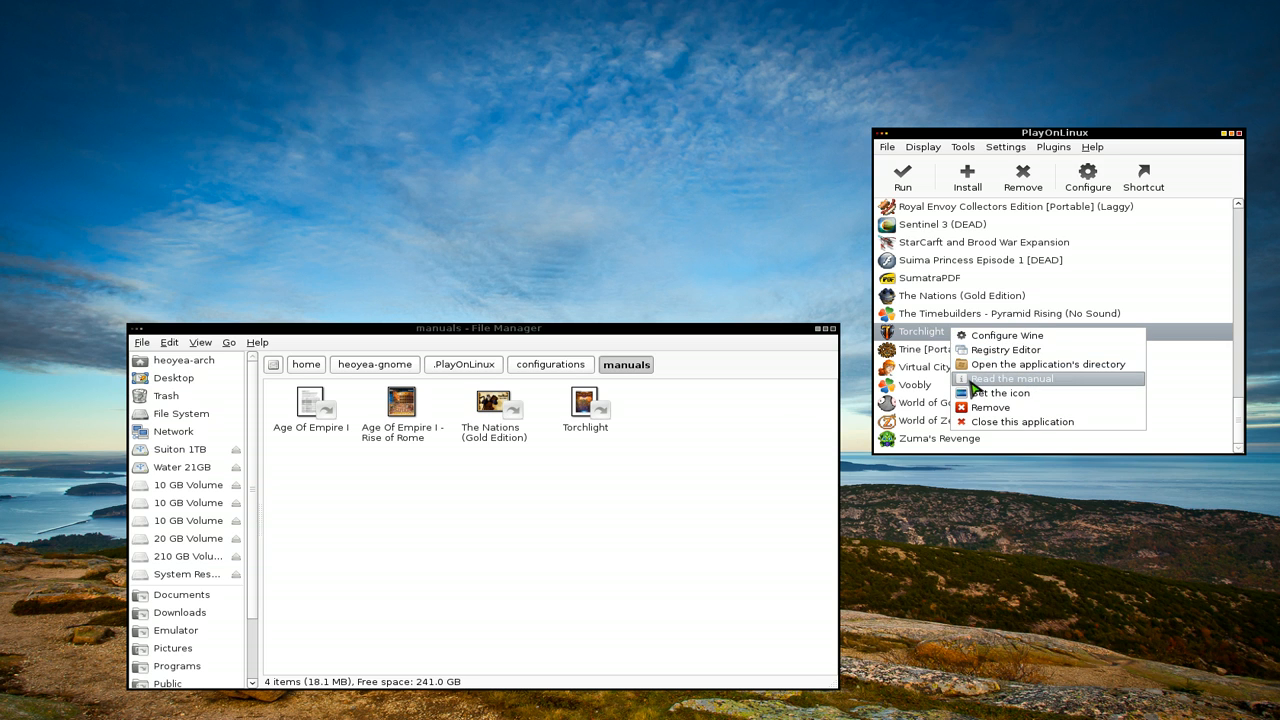
click(1008, 378)
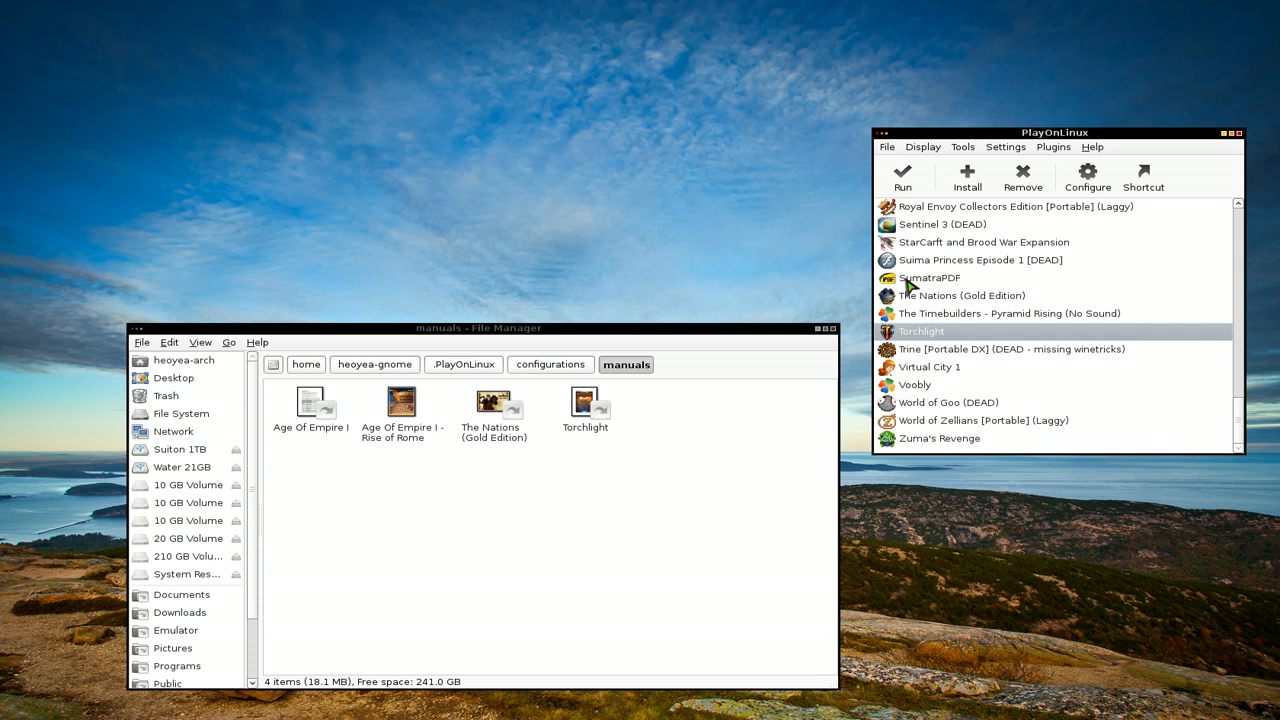
mouse_move(824, 336)
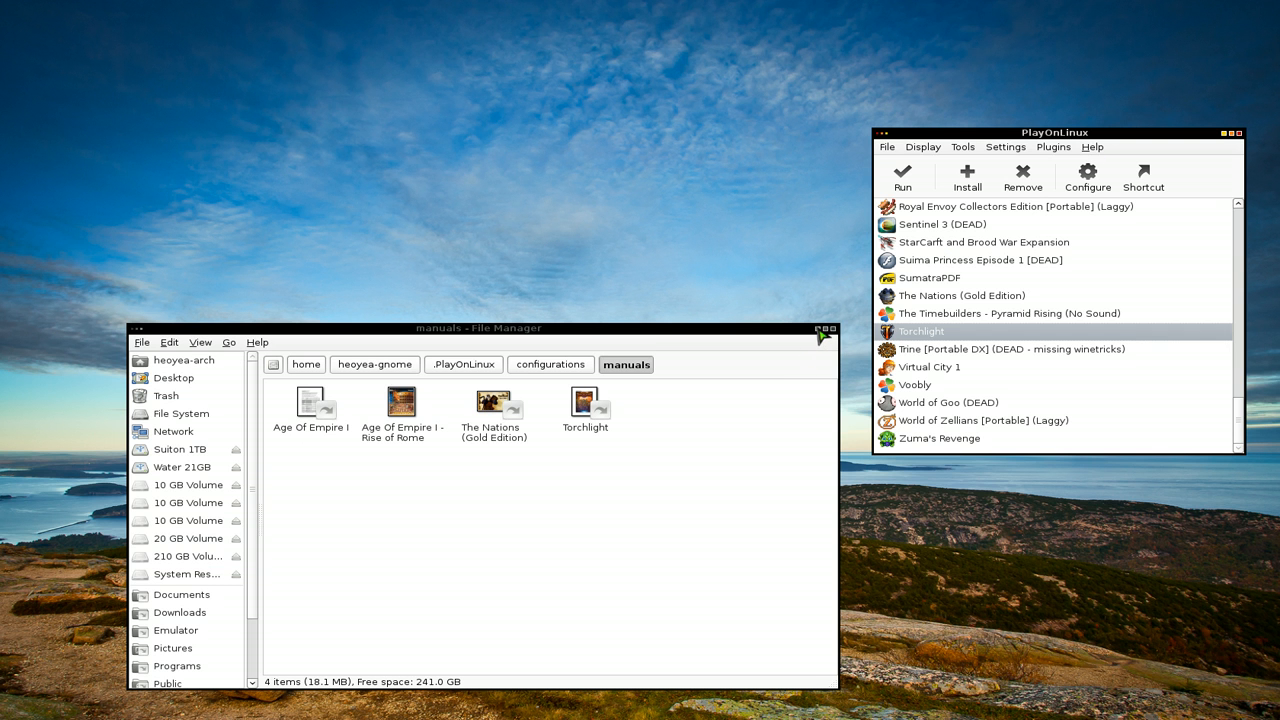